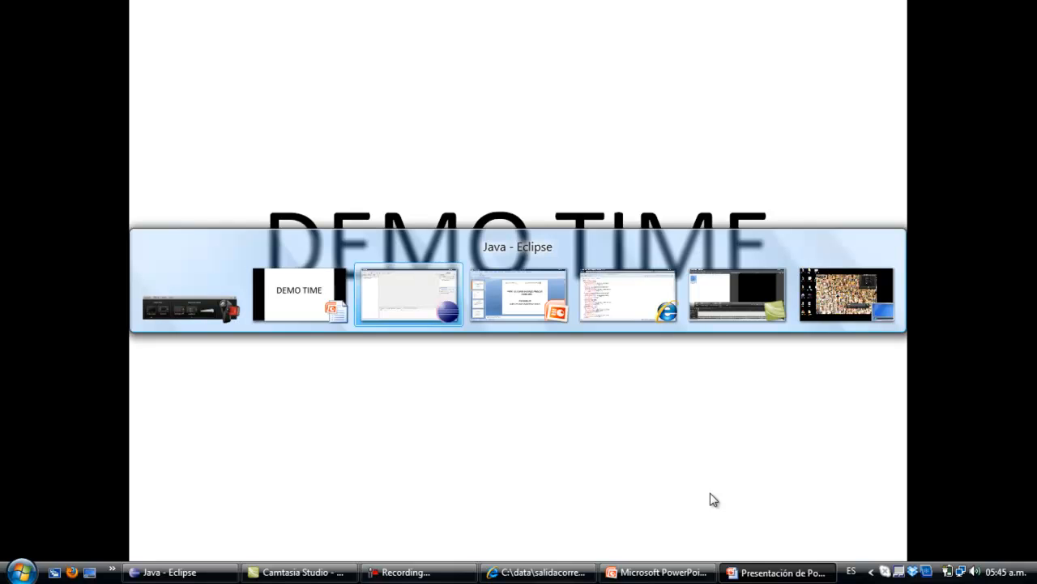
- Bring the Java - Eclipse window with the JBPMN-UO214934 project to the front
left_click(408, 294)
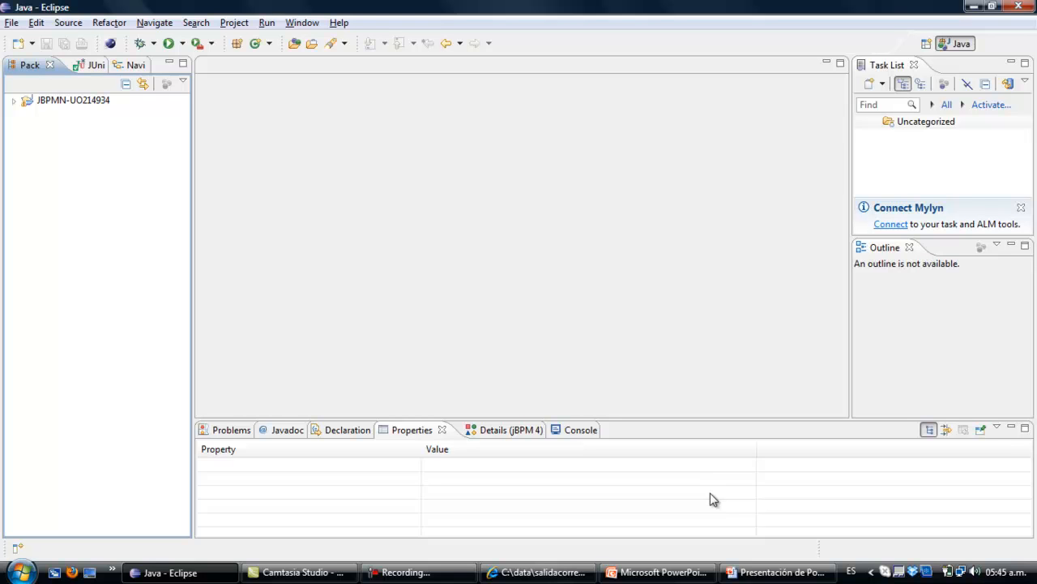
mouse_move(194, 257)
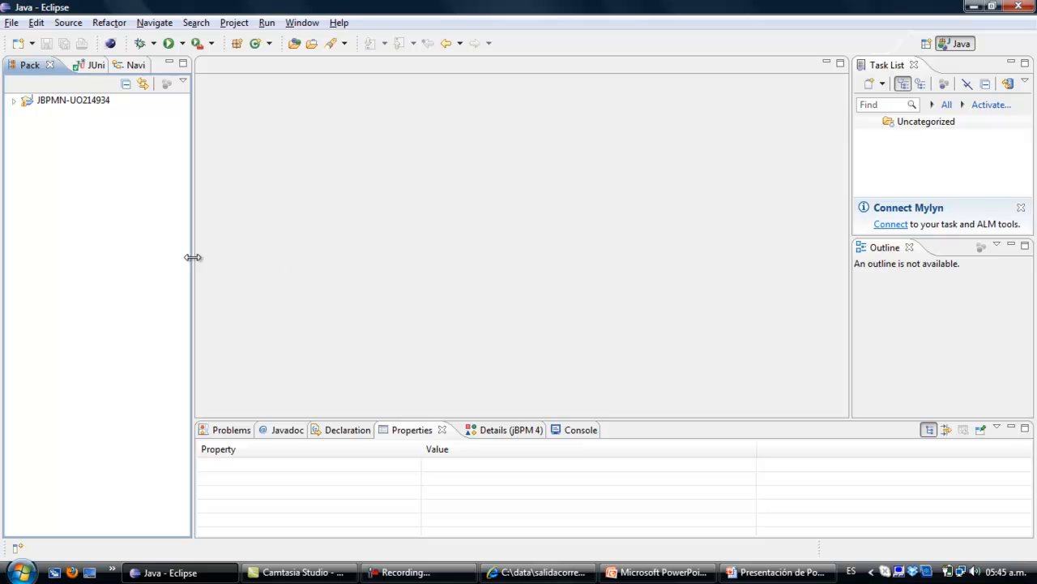
mouse_move(66, 124)
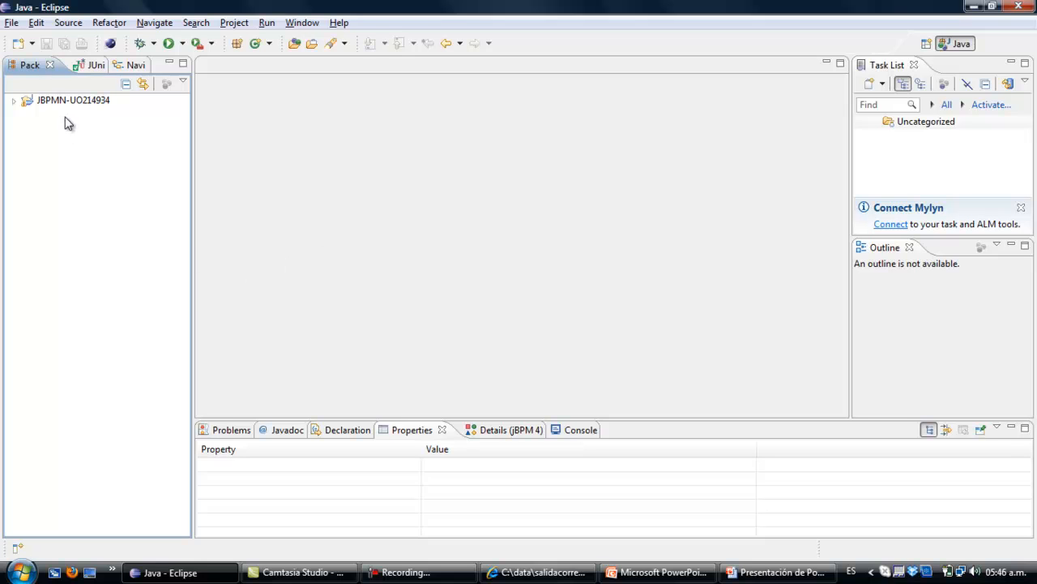
- Create a Java project named HelloWorldJPDL via Package Explorer's New > Java Project and select it
right_click(73, 101)
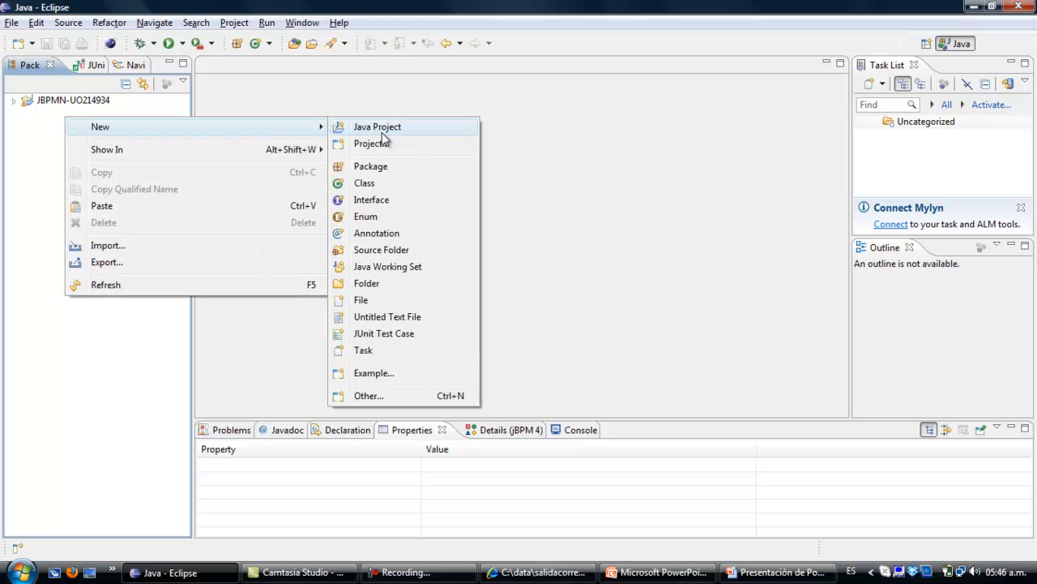
left_click(376, 127)
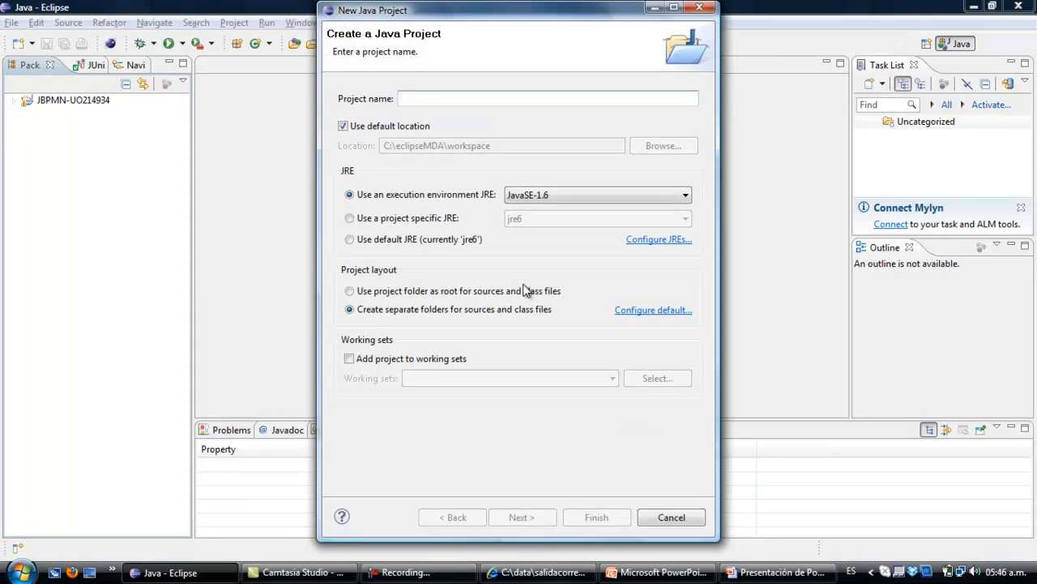
type("H")
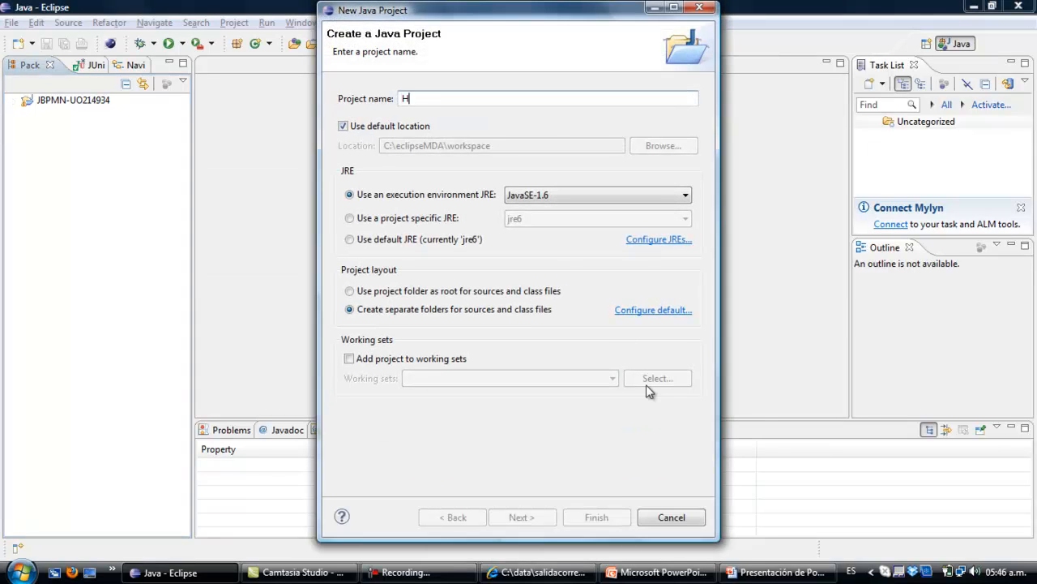
type("elloWor")
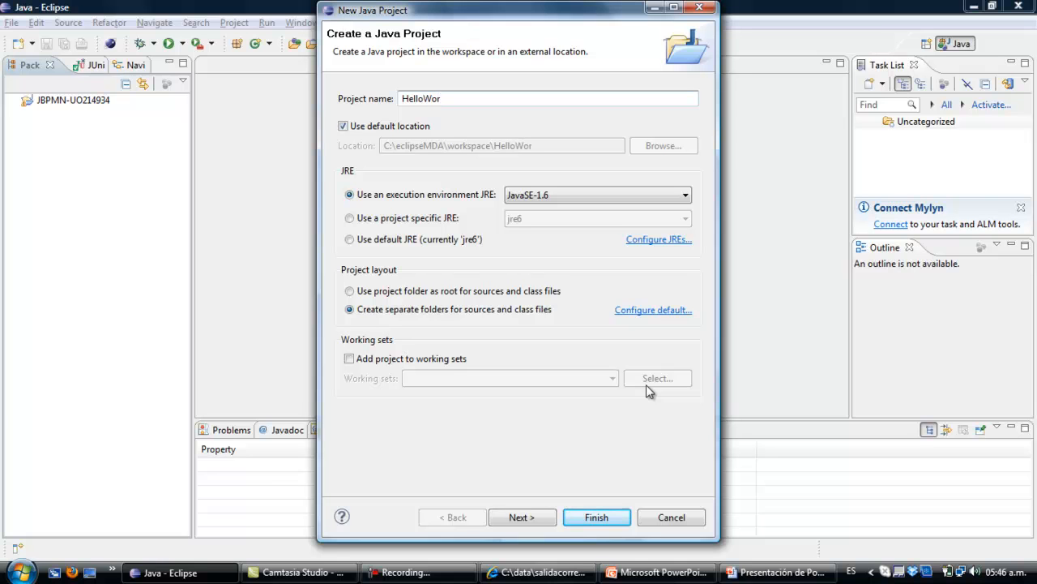
type("l")
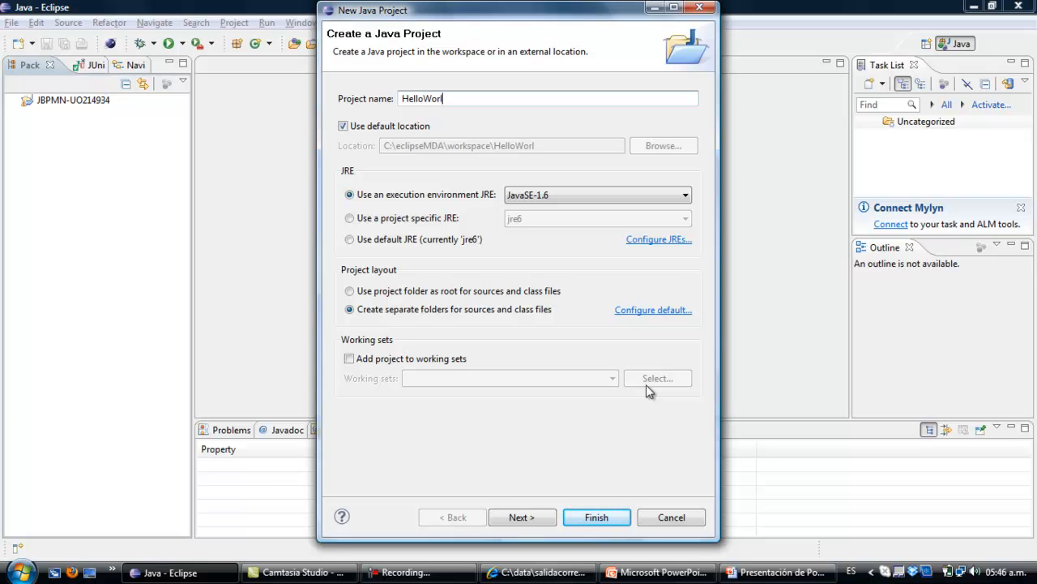
type("dJP")
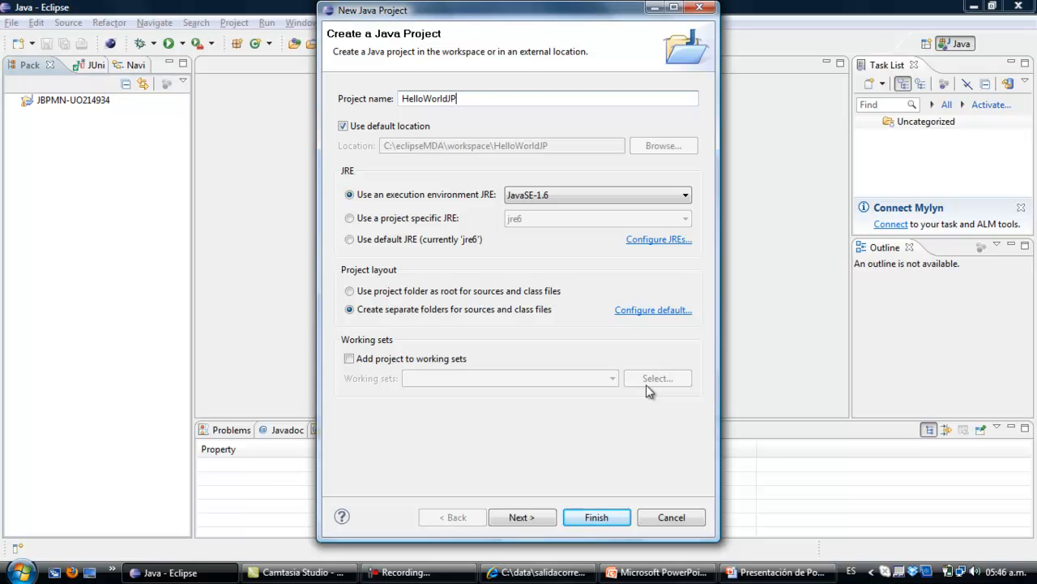
type("DL")
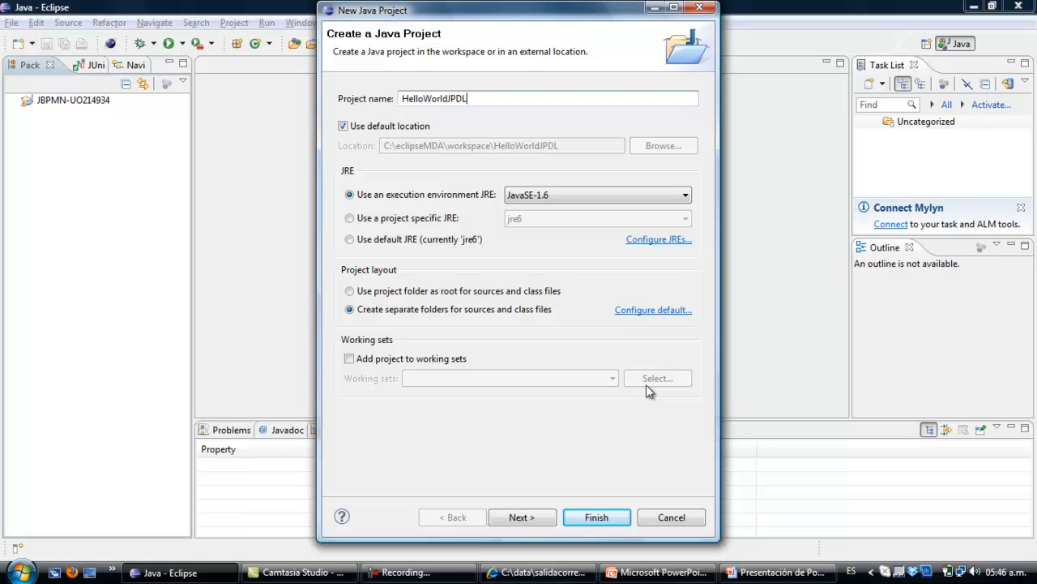
left_click(596, 517)
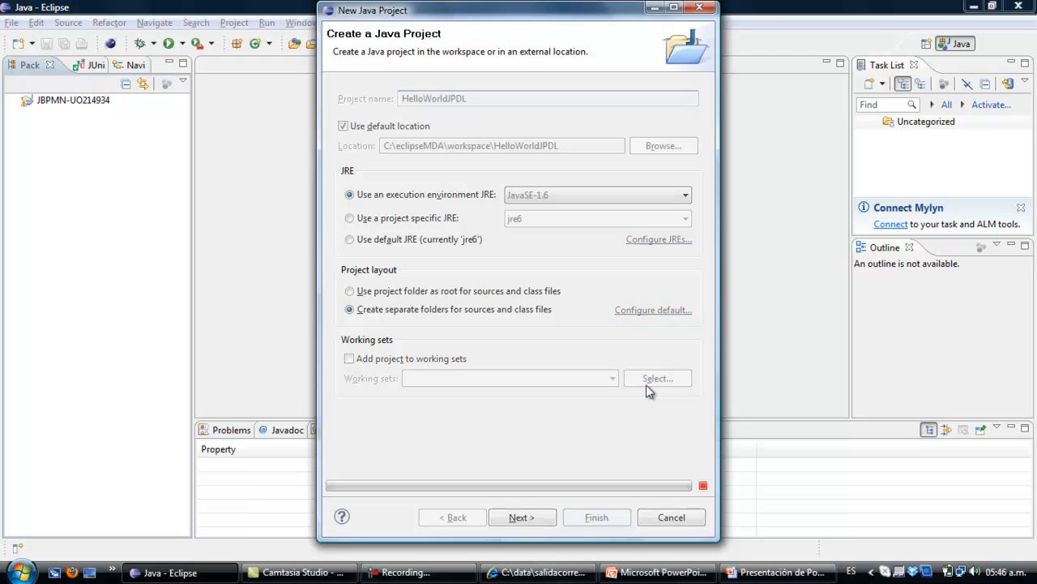
left_click(596, 517)
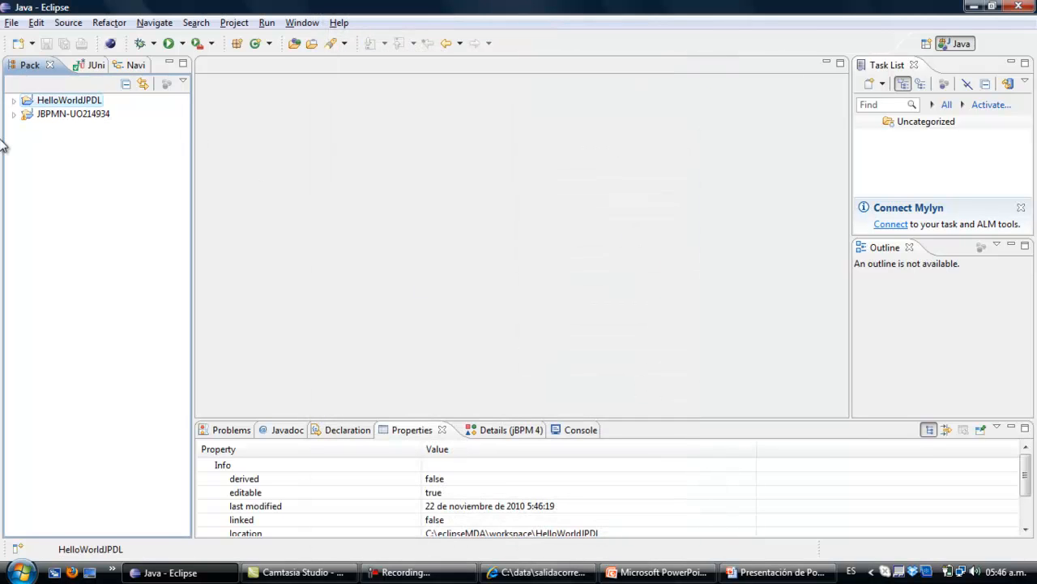
- Add a package named test.classes to HelloWorldJPDL's src folder and select it
left_click(17, 101)
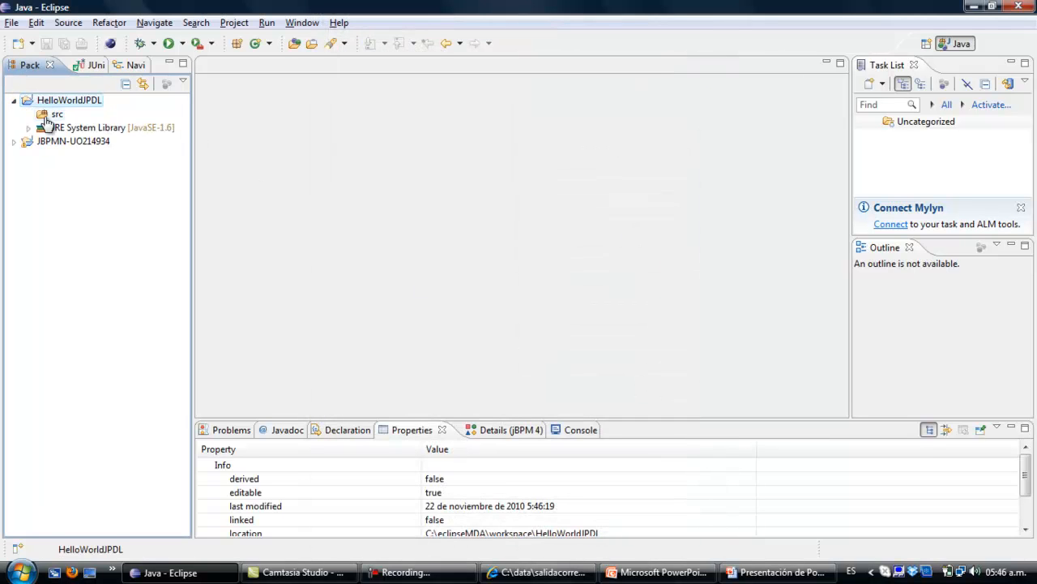
left_click(55, 113)
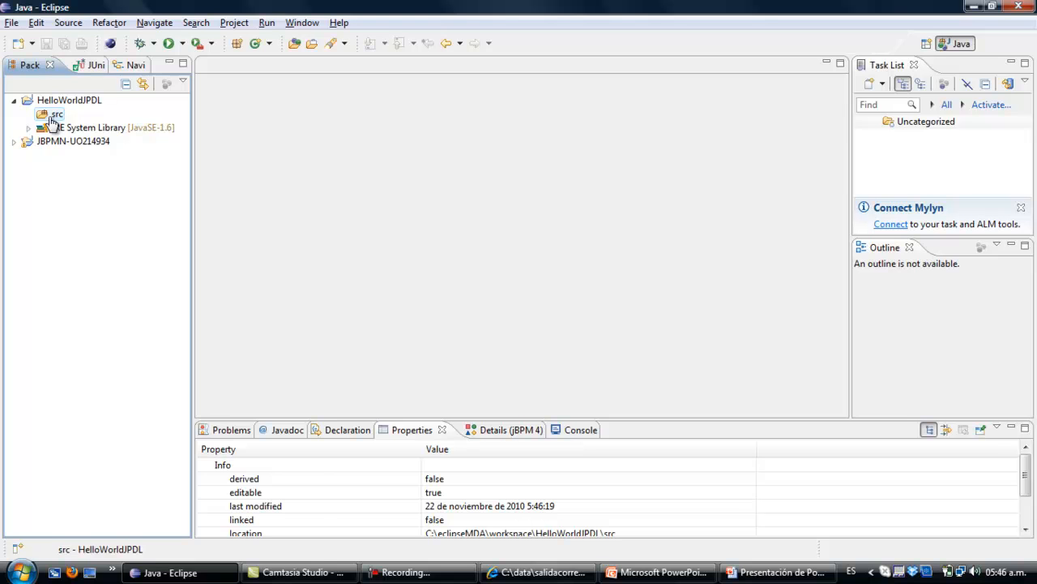
right_click(55, 114)
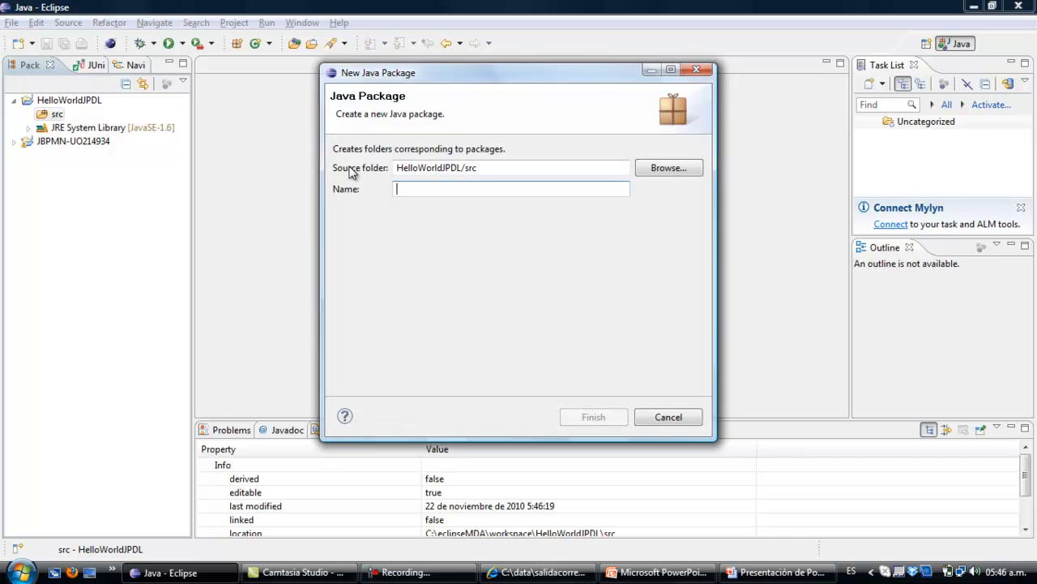
mouse_move(645, 350)
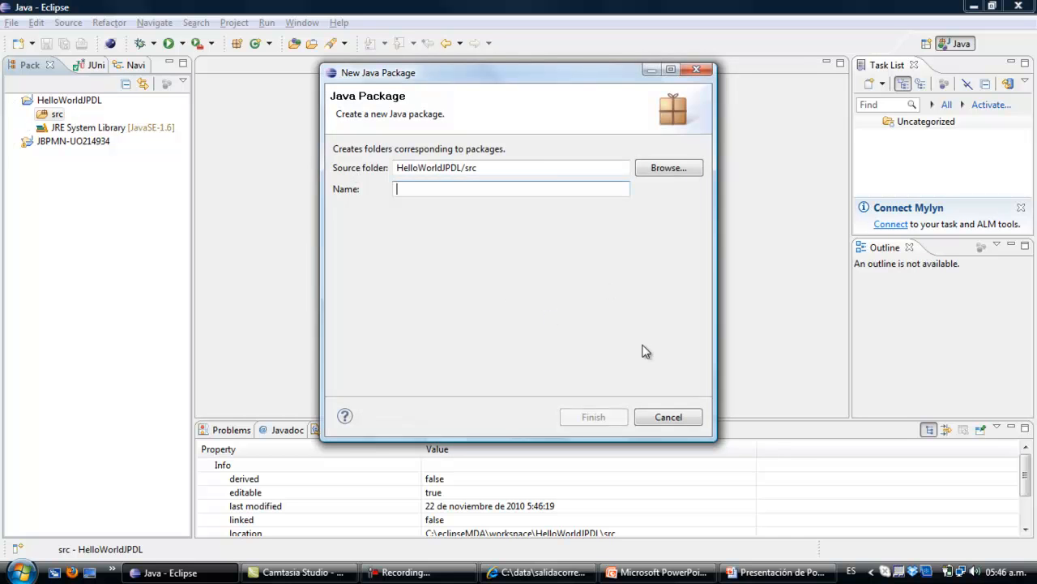
type("t")
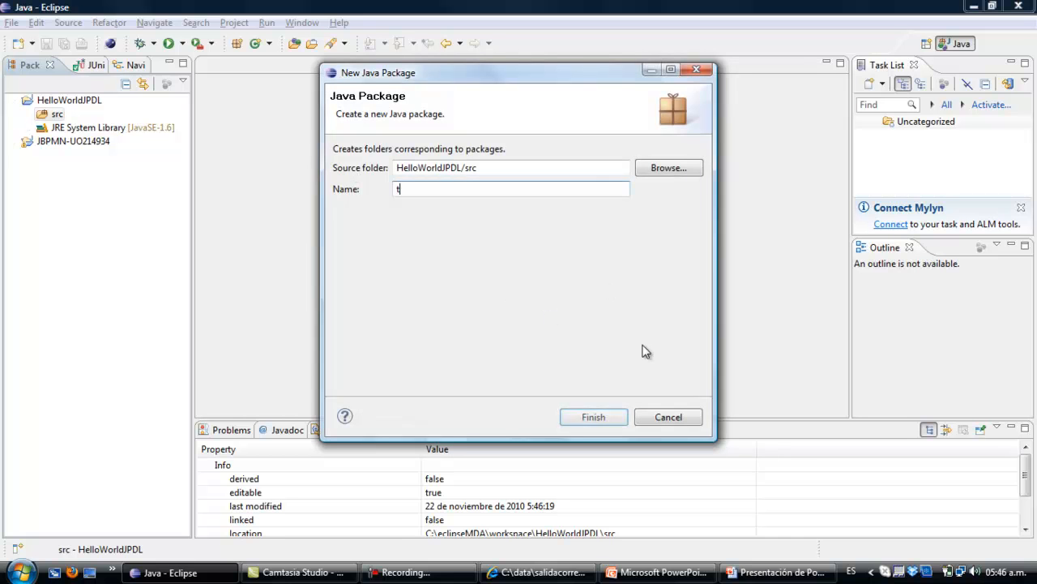
type("est")
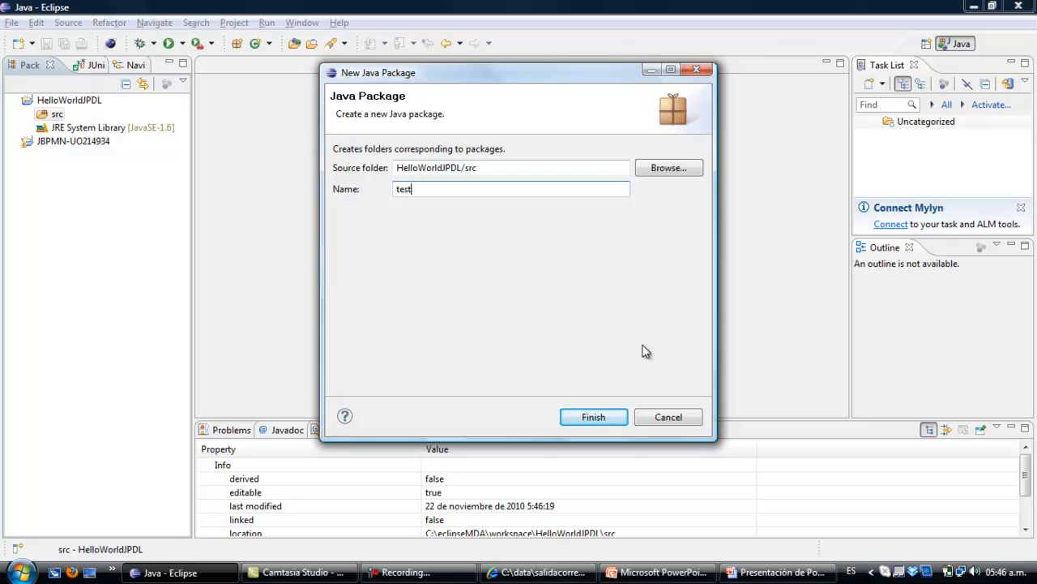
type(".cl")
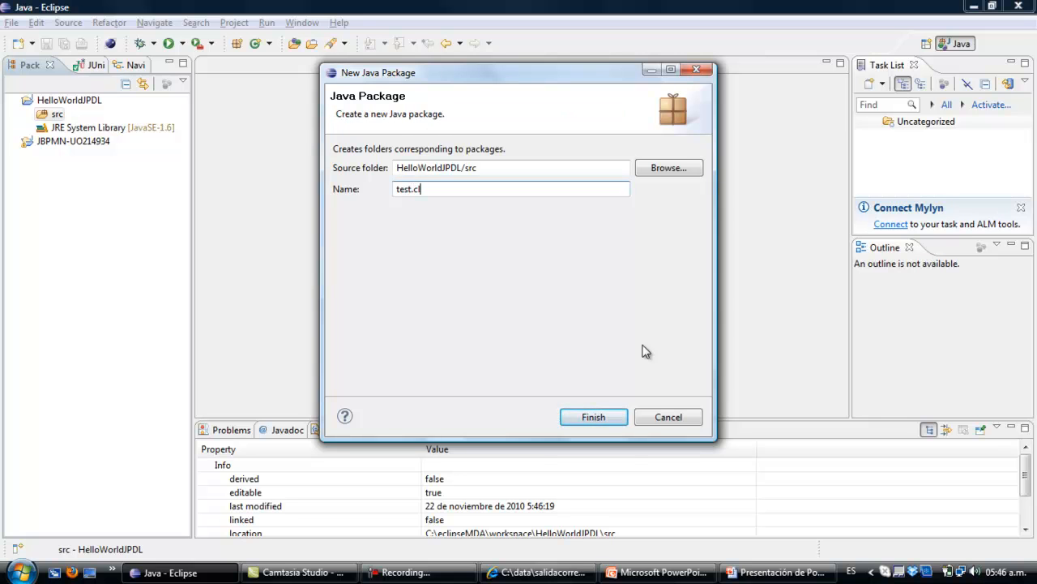
type("lasses")
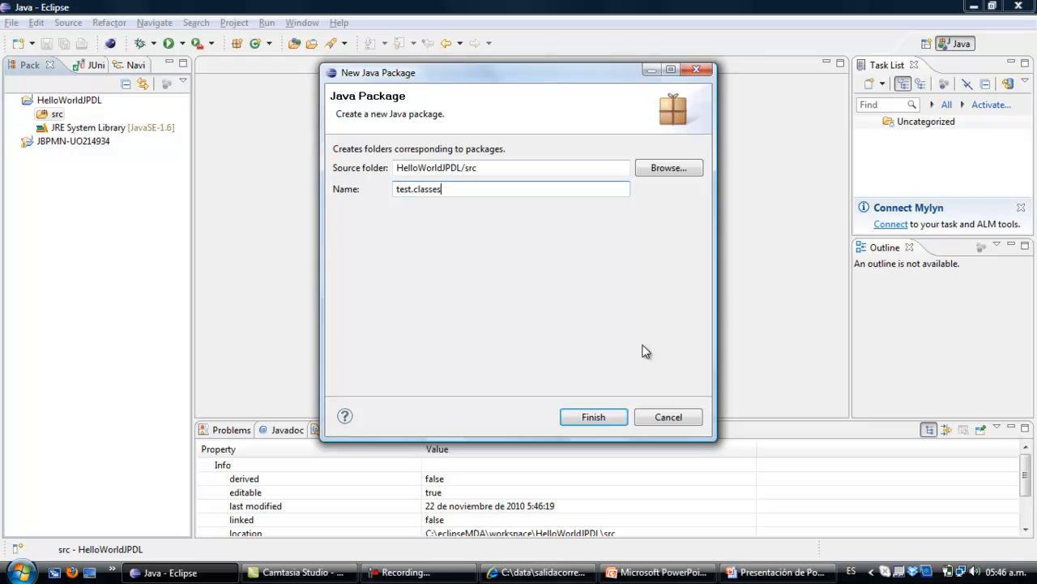
left_click(593, 417)
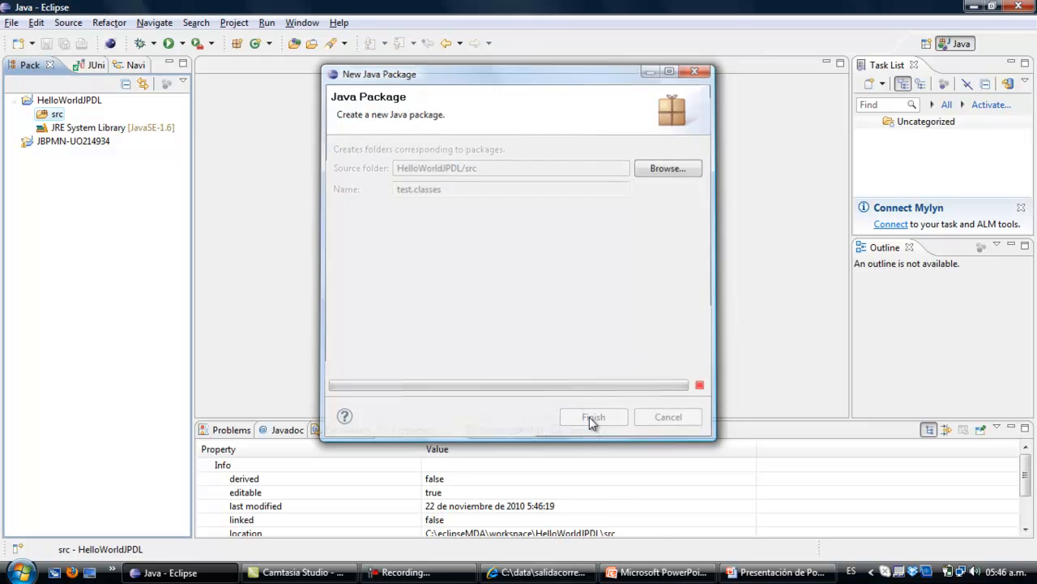
left_click(593, 417)
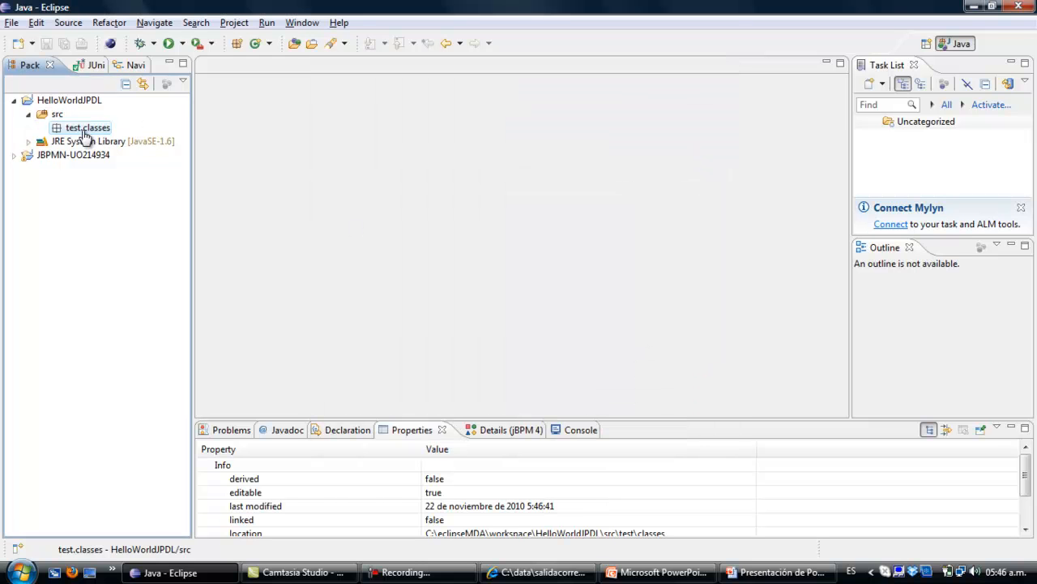
- Create a jPDL4 process file named HelloWorld in test.classes using the New > Other wizard
right_click(84, 126)
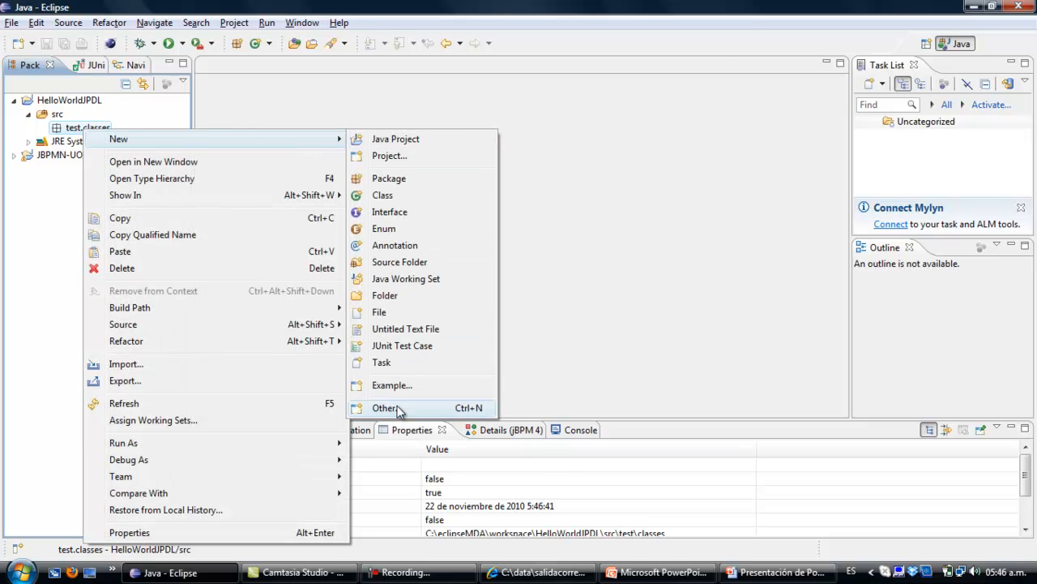
left_click(386, 408)
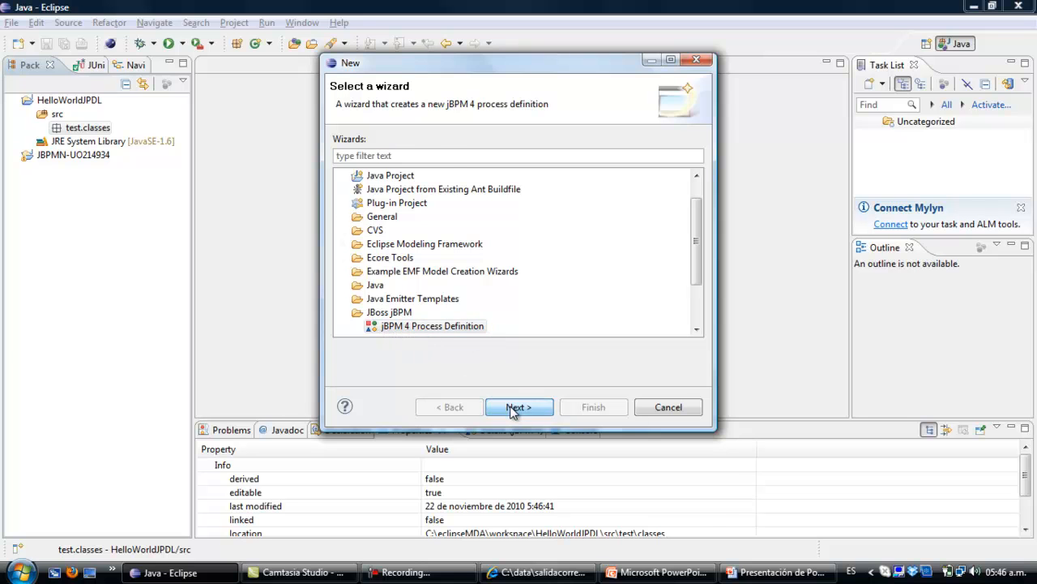
left_click(519, 407)
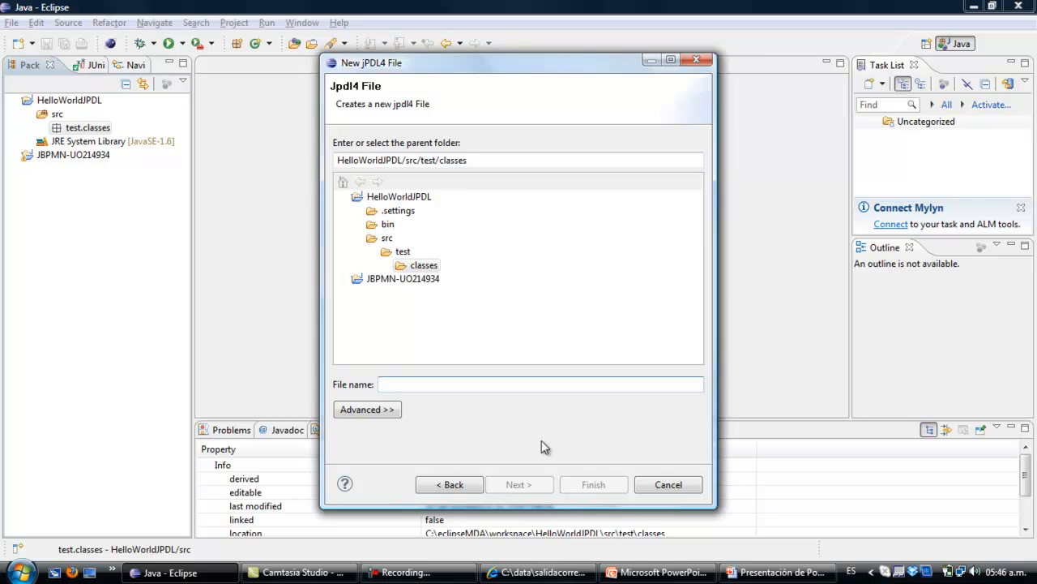
type("Hee")
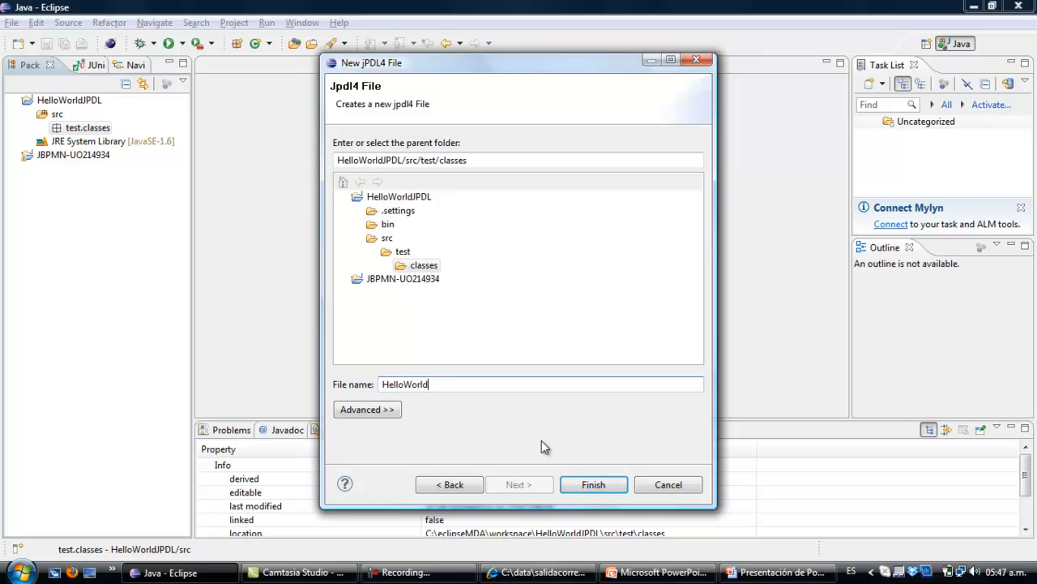
left_click(593, 483)
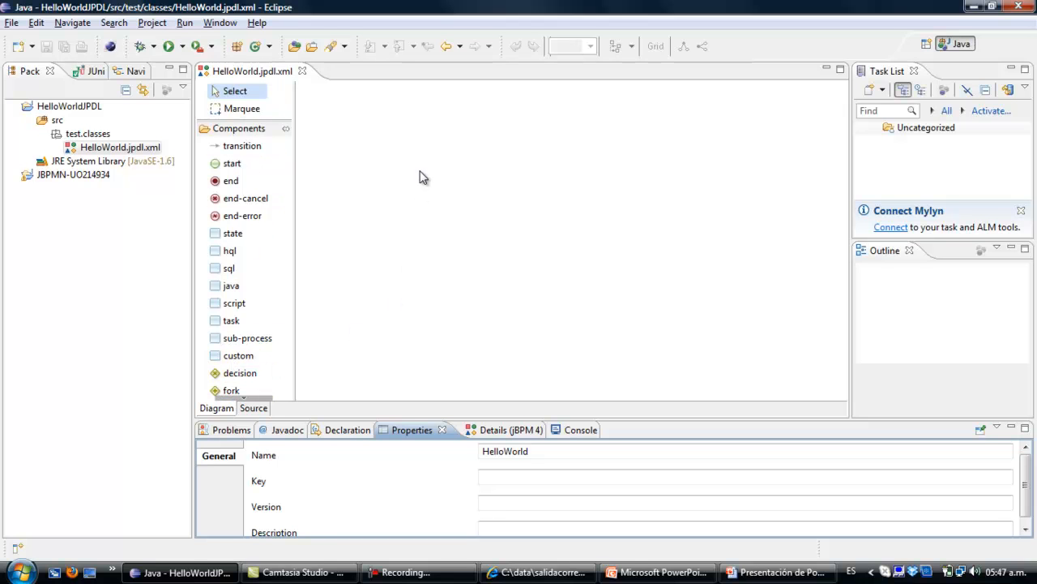
mouse_move(460, 167)
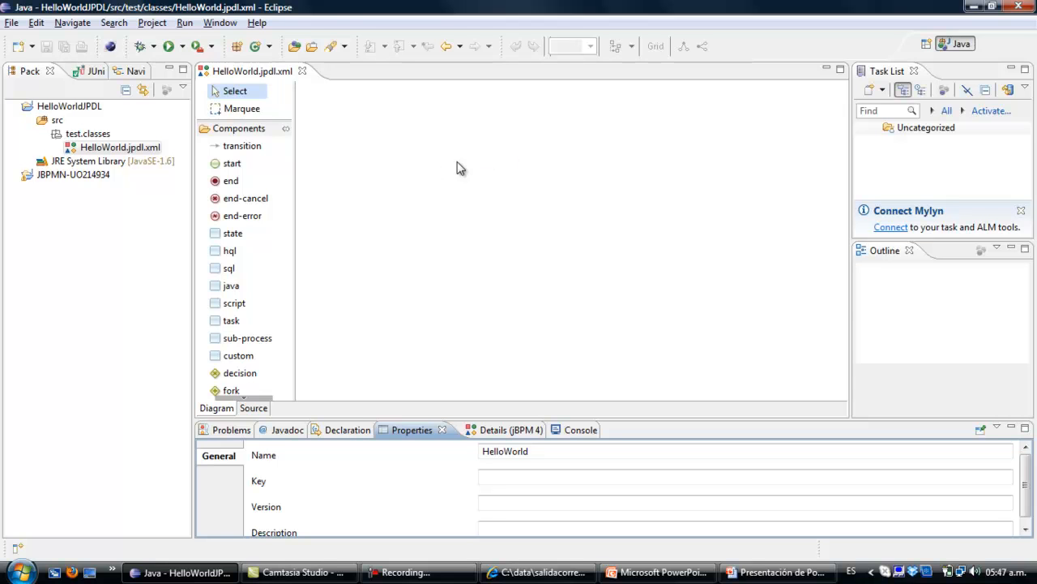
mouse_move(474, 170)
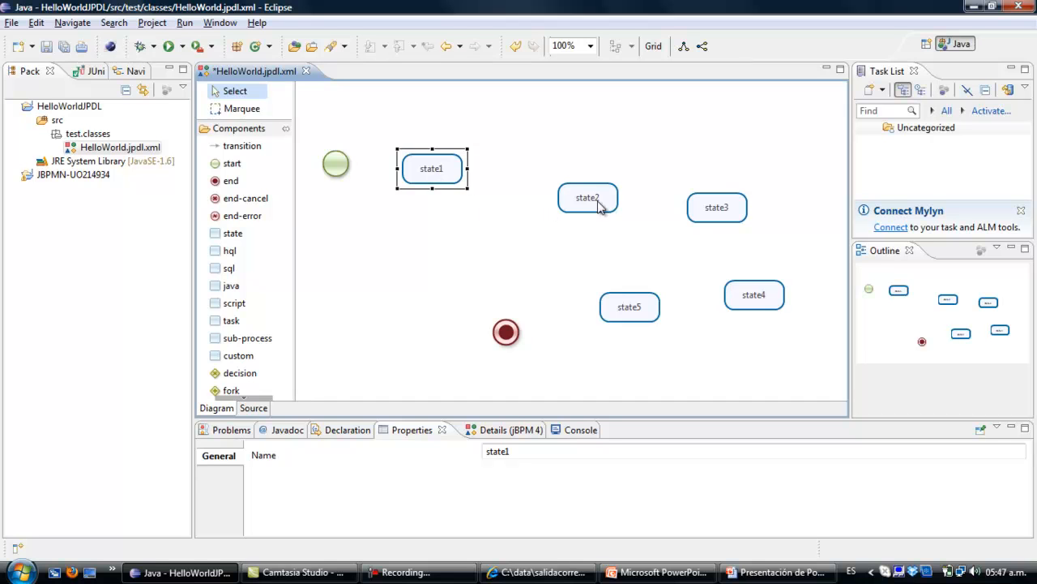
- Drag state2, state3, state4 and the end node into a tidy layout beside state1
left_click_drag(587, 198, 541, 172)
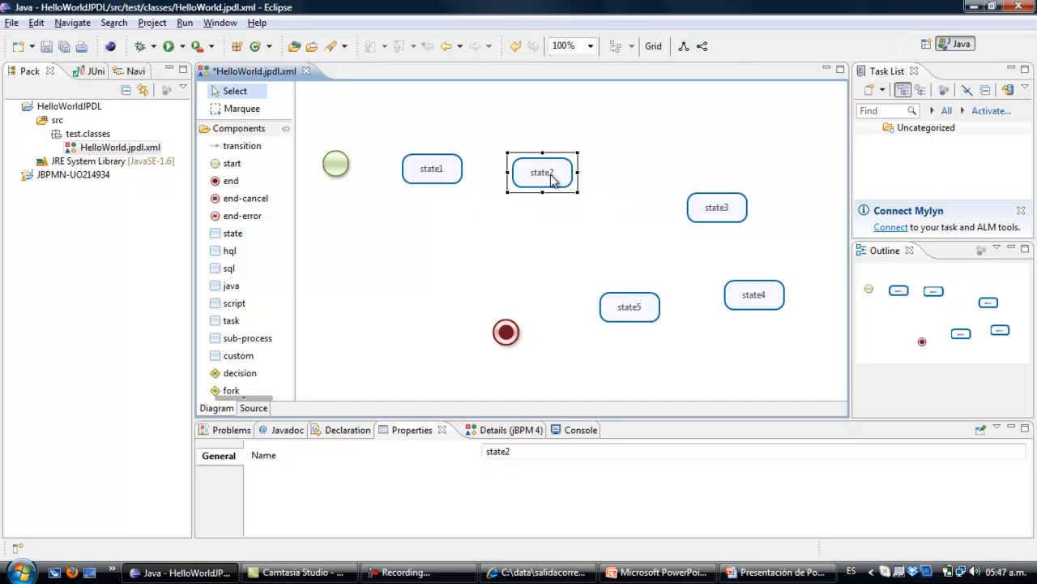
left_click(716, 208)
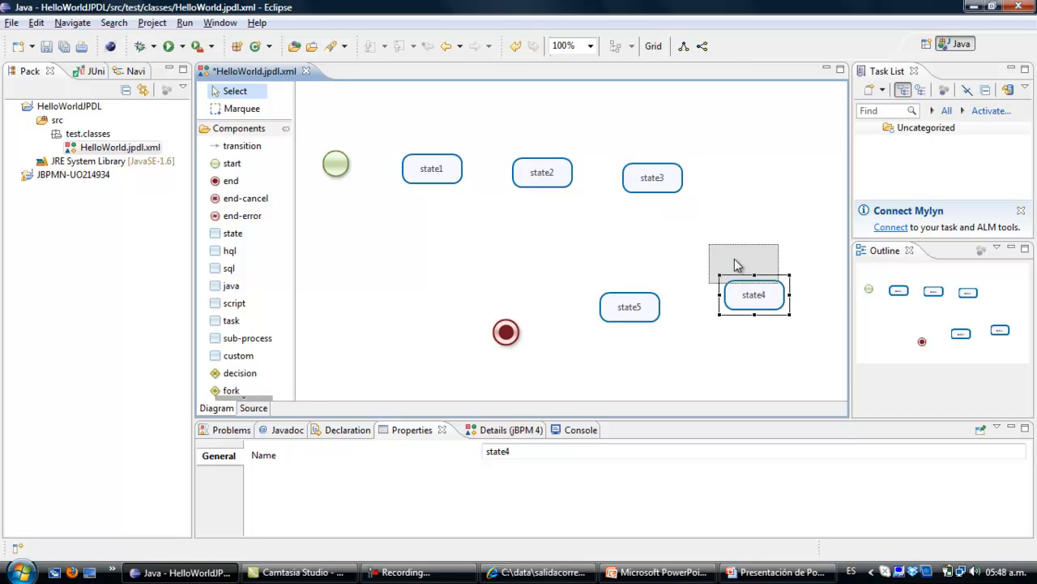
left_click_drag(753, 295, 736, 246)
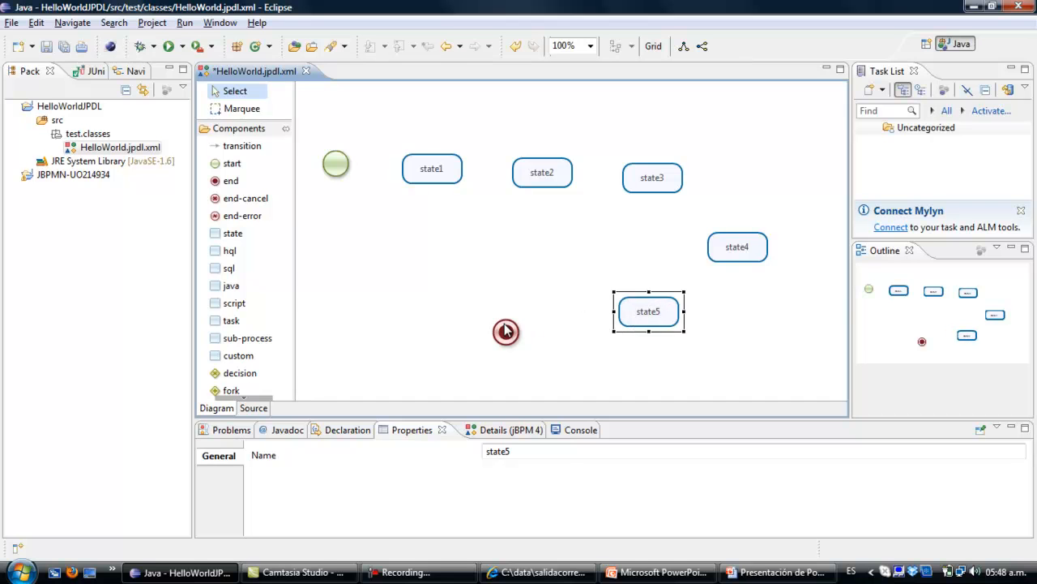
left_click(506, 331)
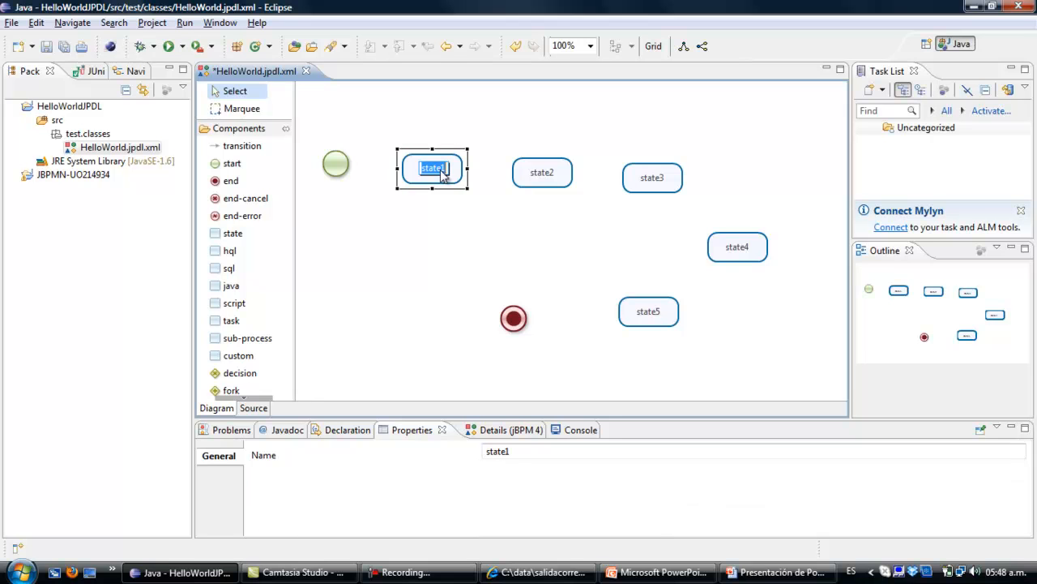
- Rename the first three states to Wake up, Take a Shower and get dress
type("Wake up")
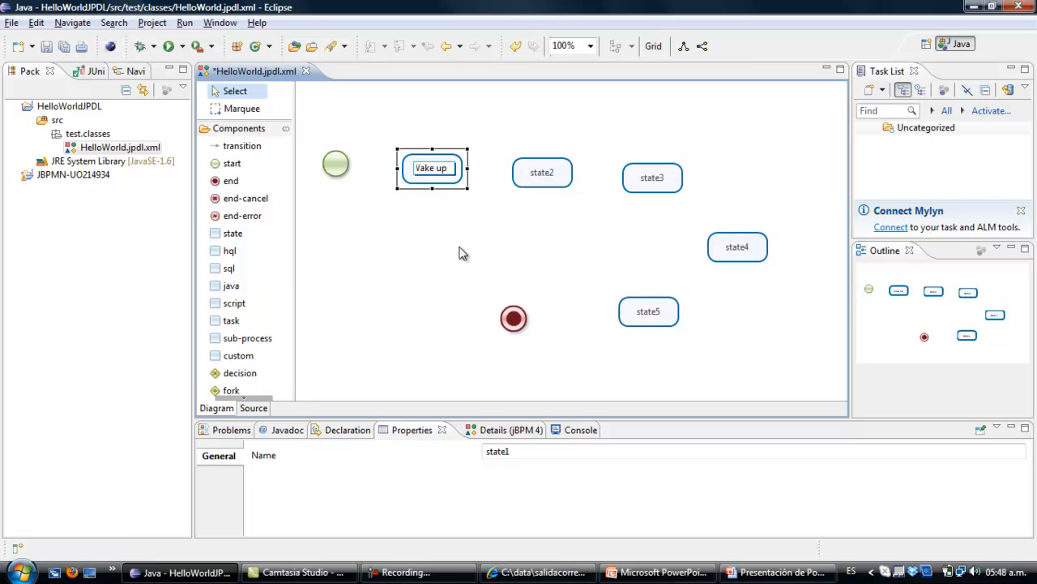
left_click(542, 172)
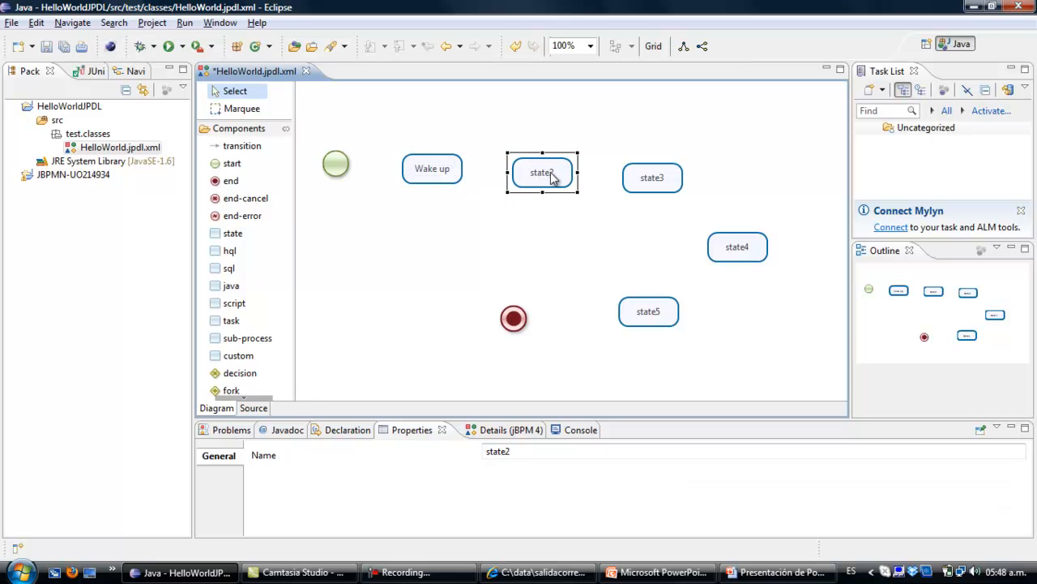
double_click(541, 171)
type("ake a Show")
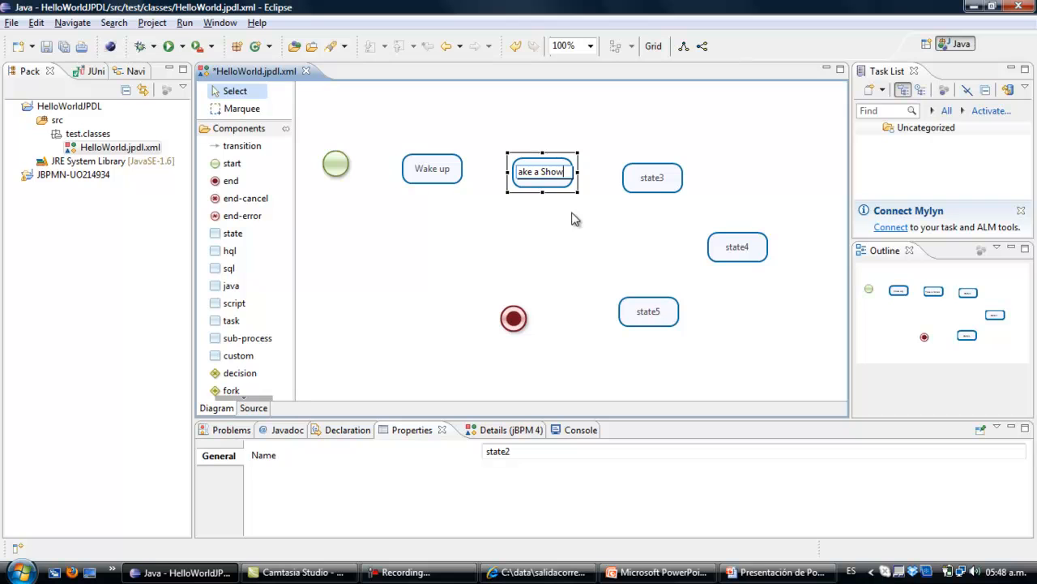
left_click(652, 177)
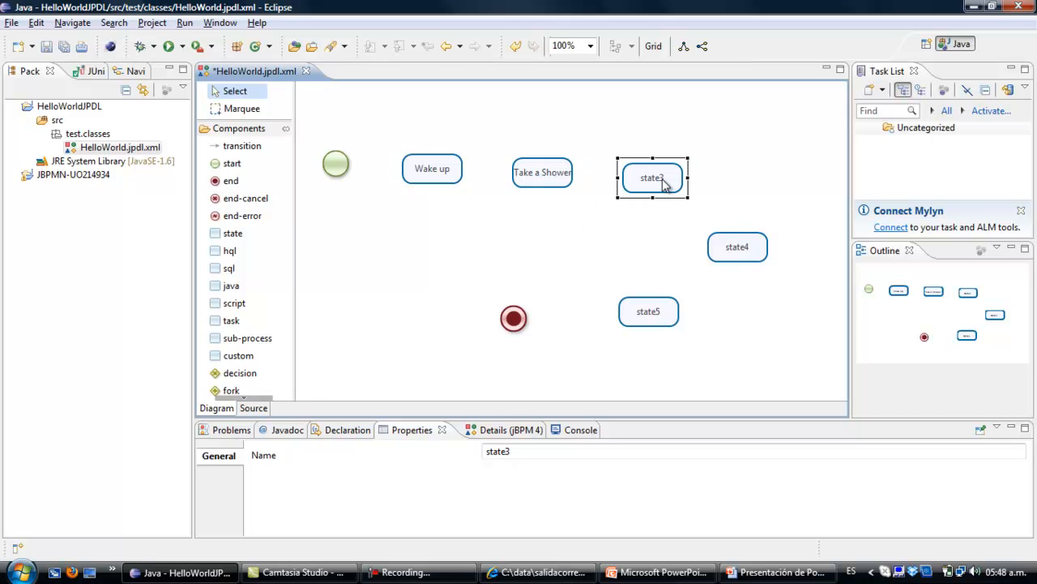
mouse_move(673, 195)
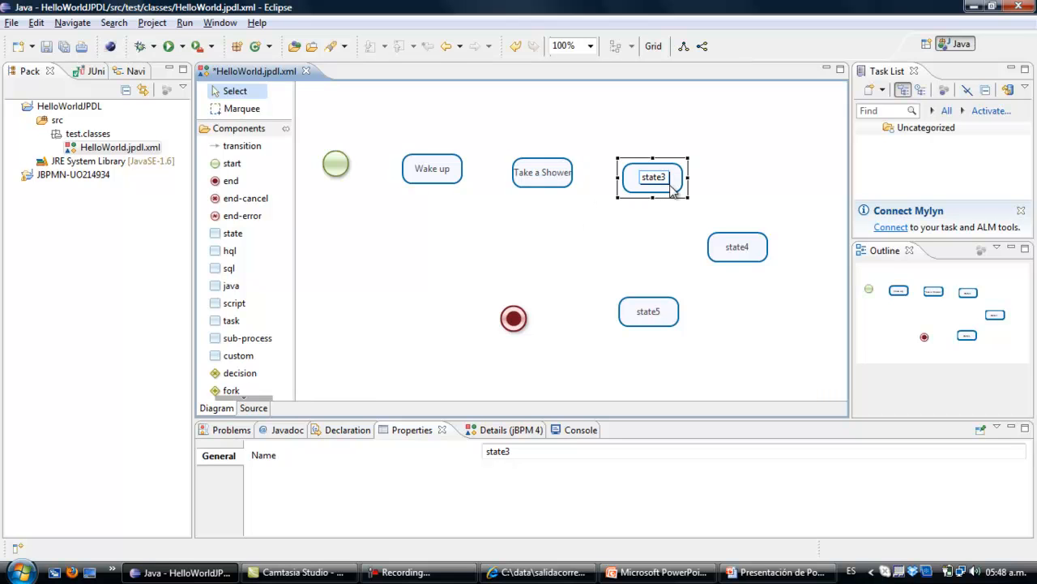
double_click(652, 177)
type("Get dre")
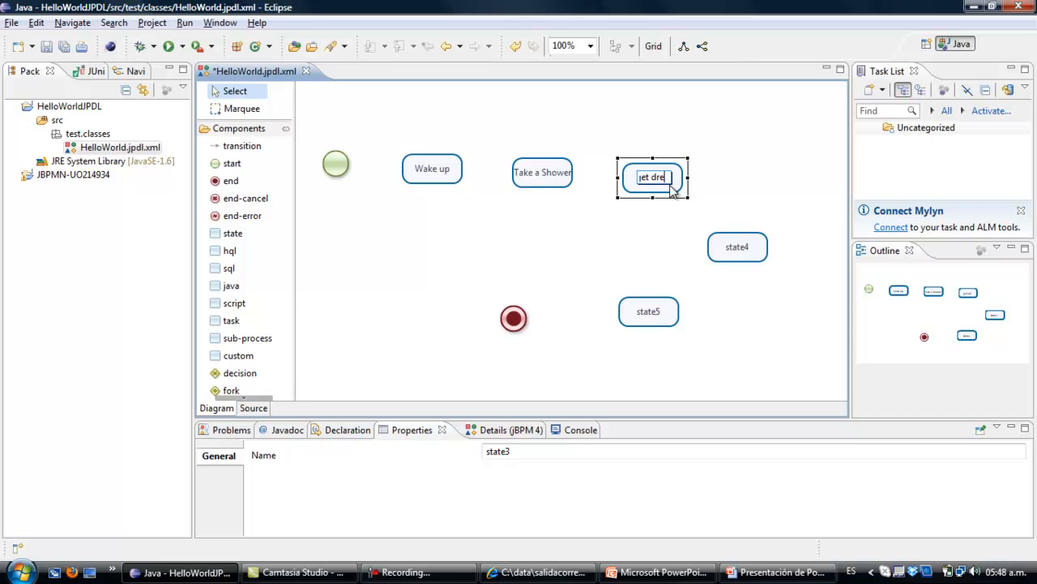
left_click(738, 247)
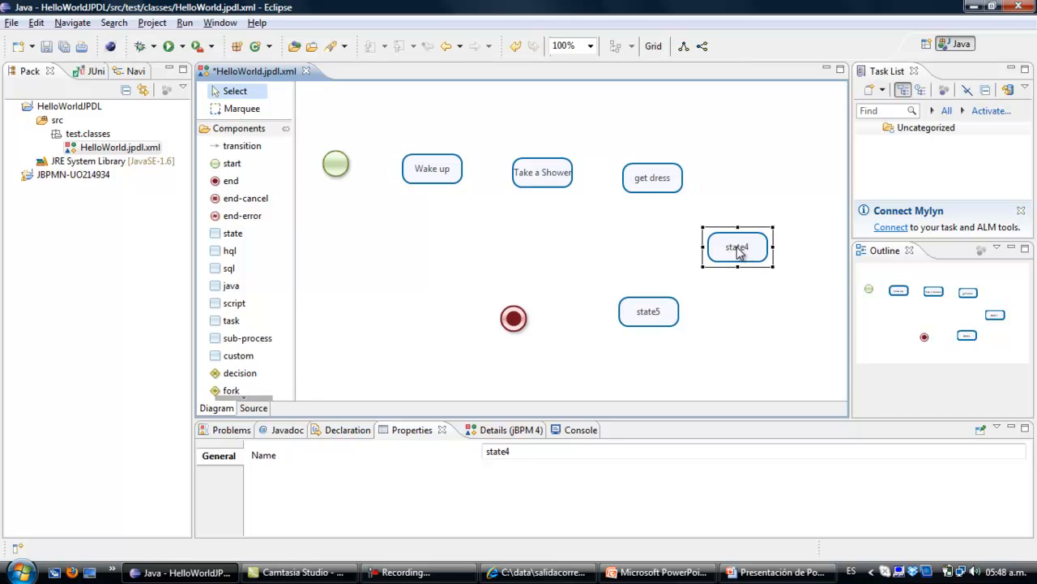
- Rename state4 to have breakfast and enter go out for work for state5
double_click(739, 246)
type("have breakfas")
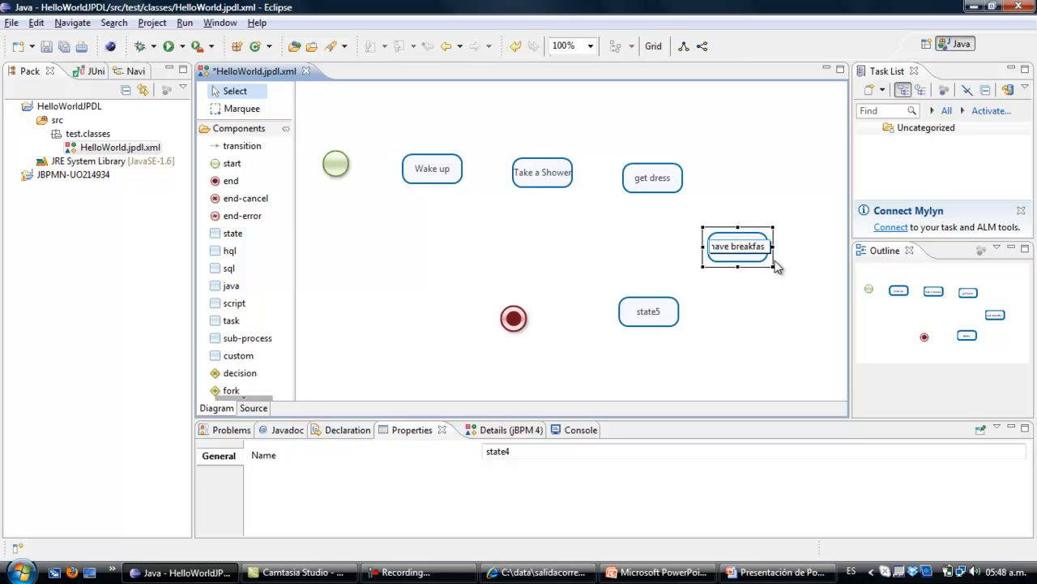
left_click(648, 311)
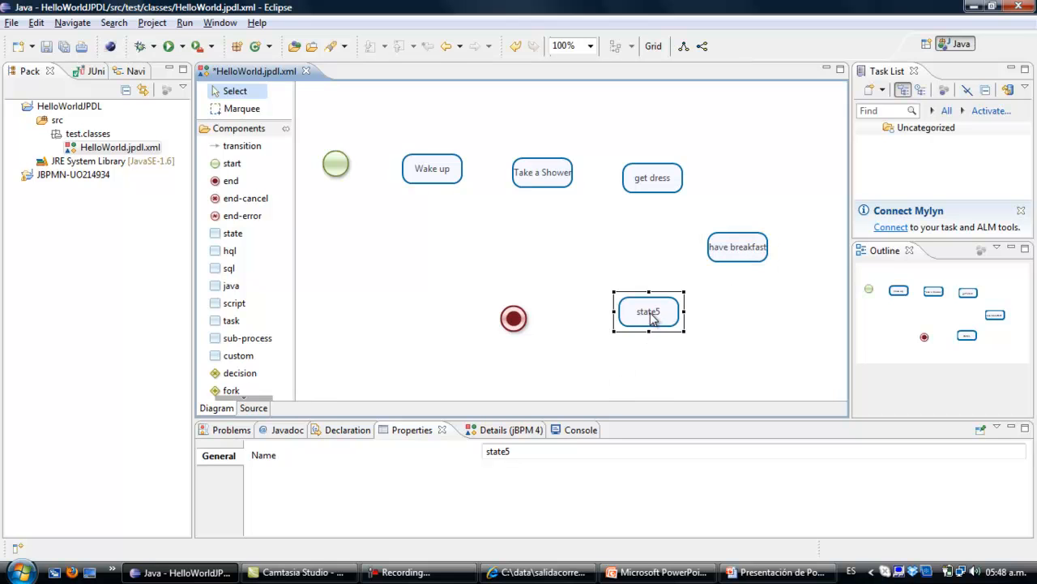
double_click(649, 311)
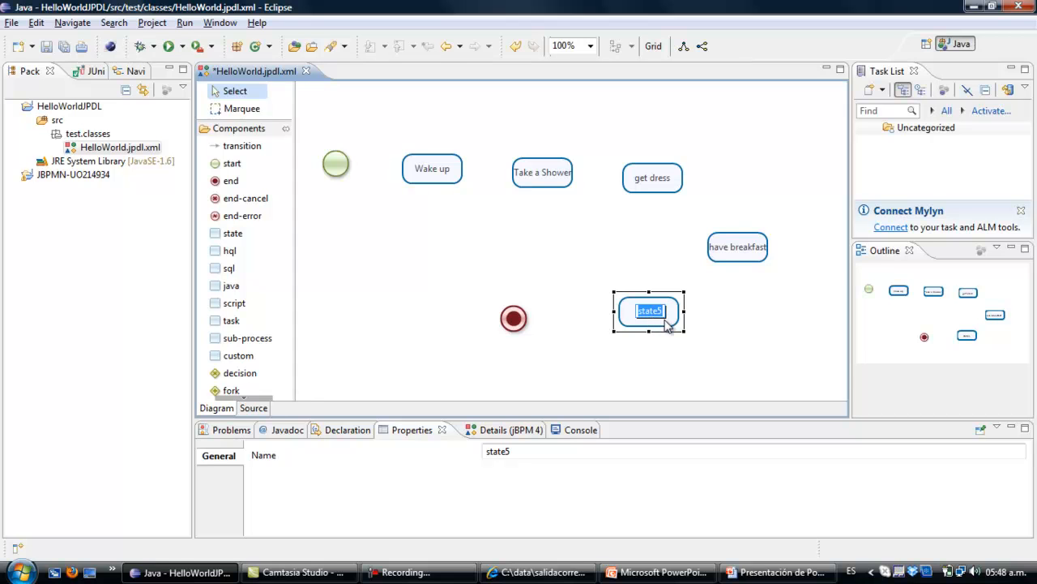
type("go out")
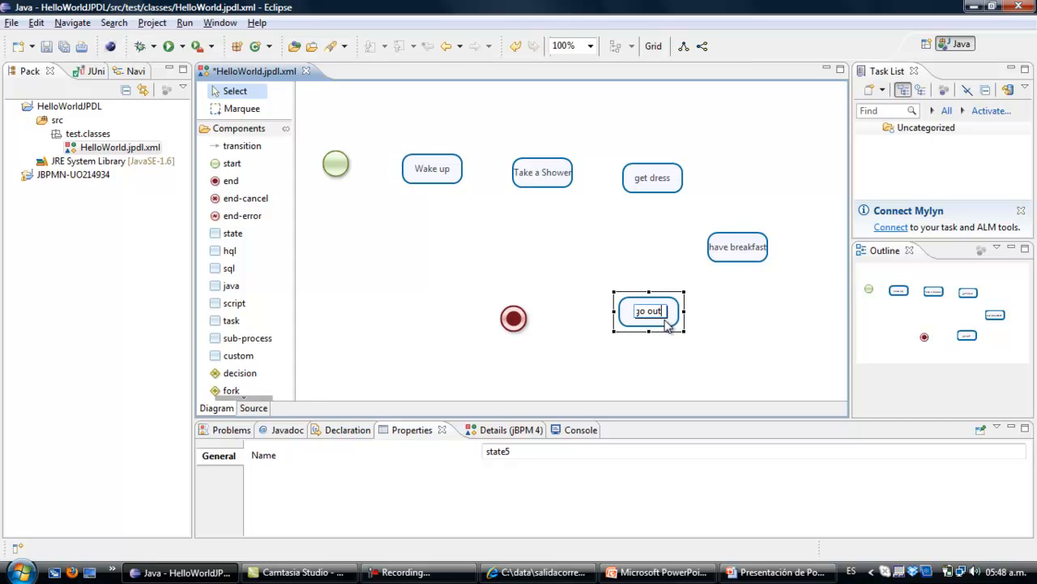
type("for work")
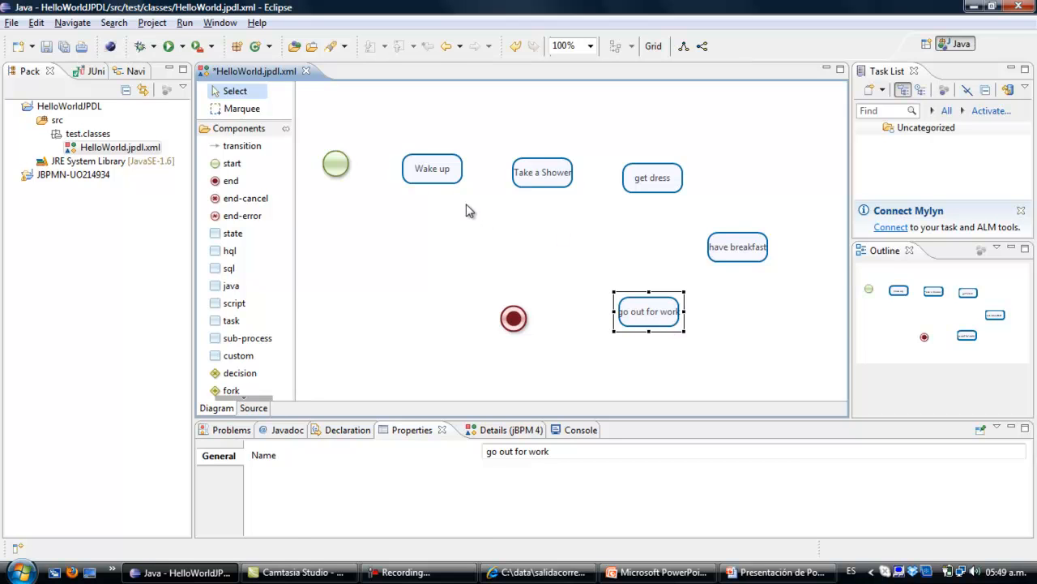
- Commit the go out for work name, then link have breakfast, go out for work and end1 with transitions
left_click(397, 218)
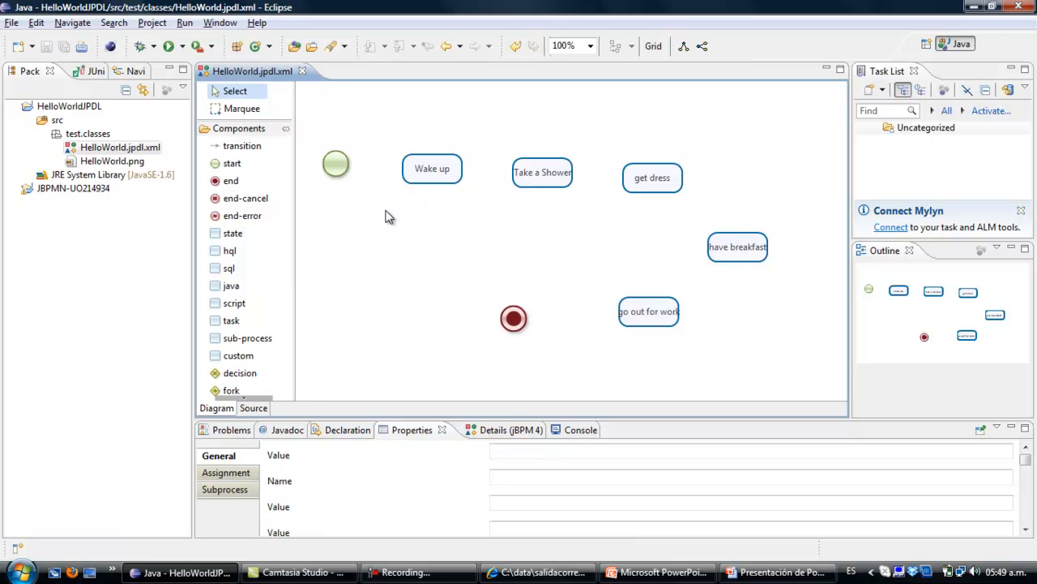
mouse_move(341, 184)
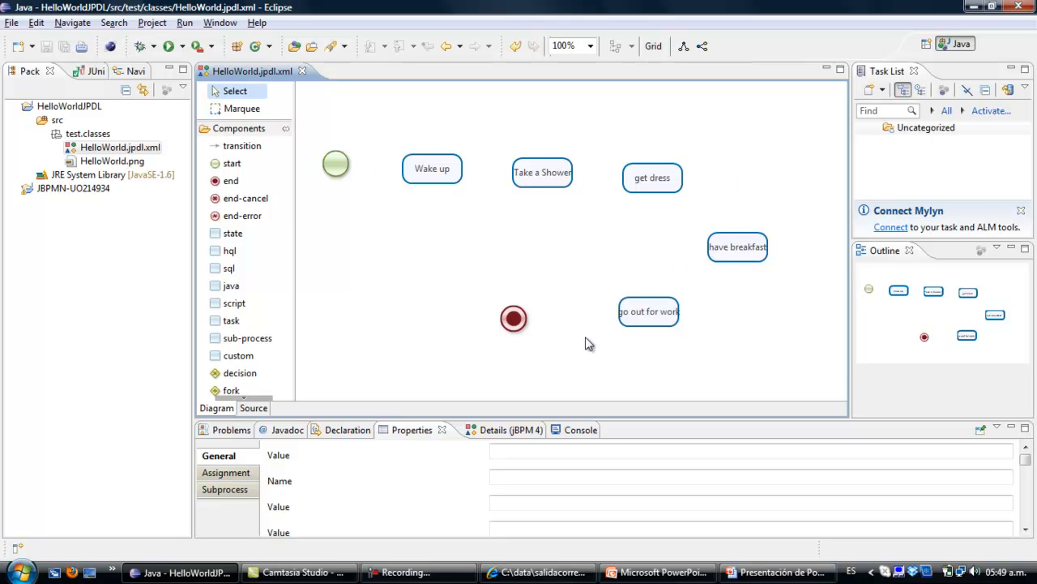
mouse_move(416, 249)
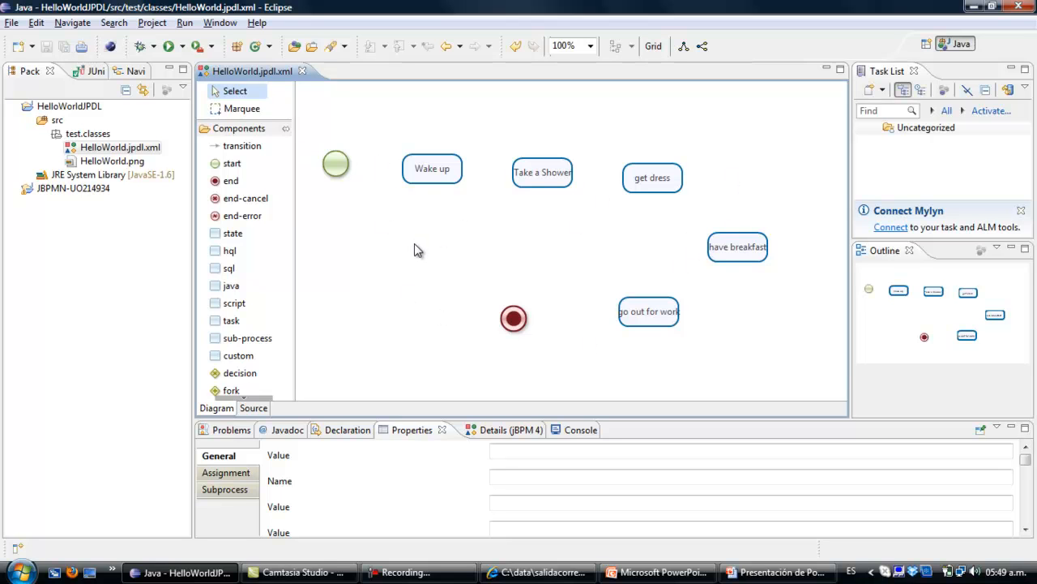
mouse_move(241, 146)
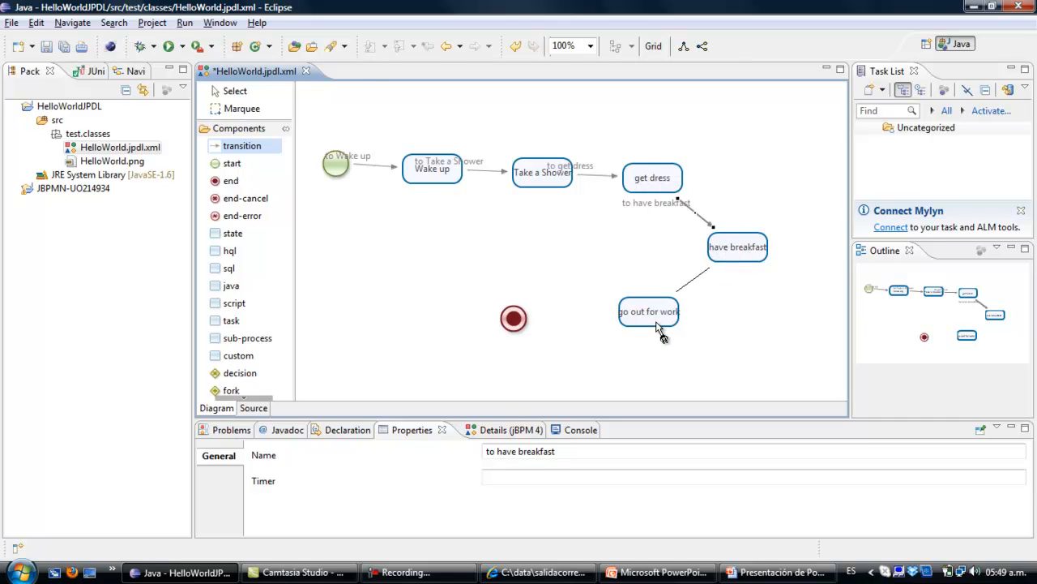
left_click(694, 288)
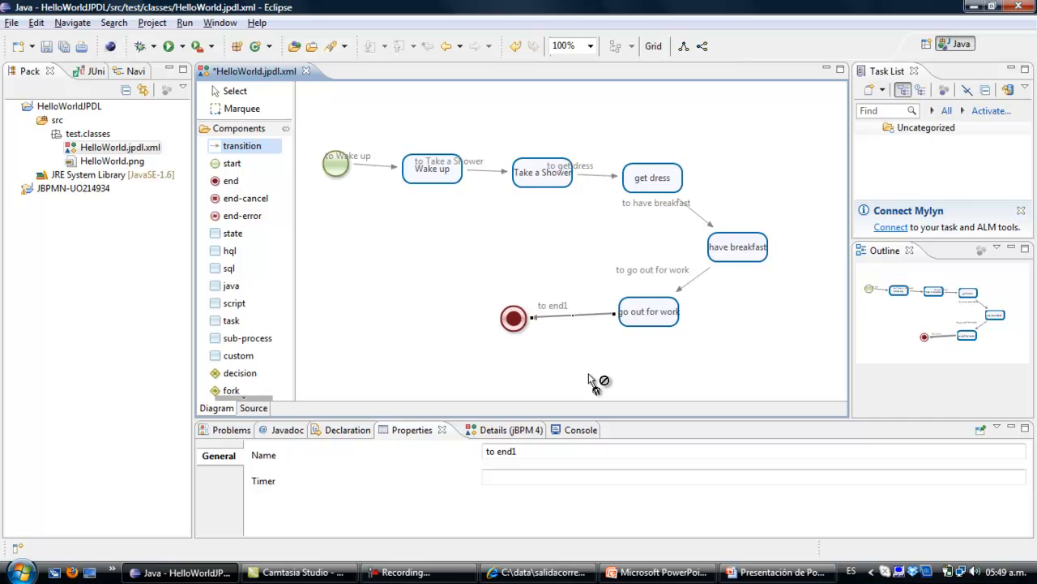
mouse_move(360, 344)
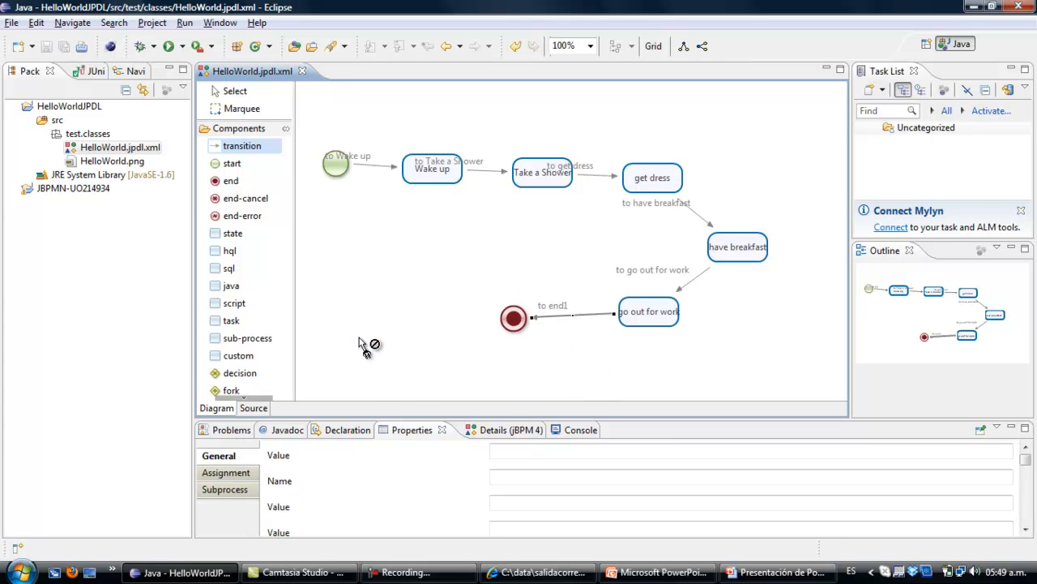
left_click(234, 91)
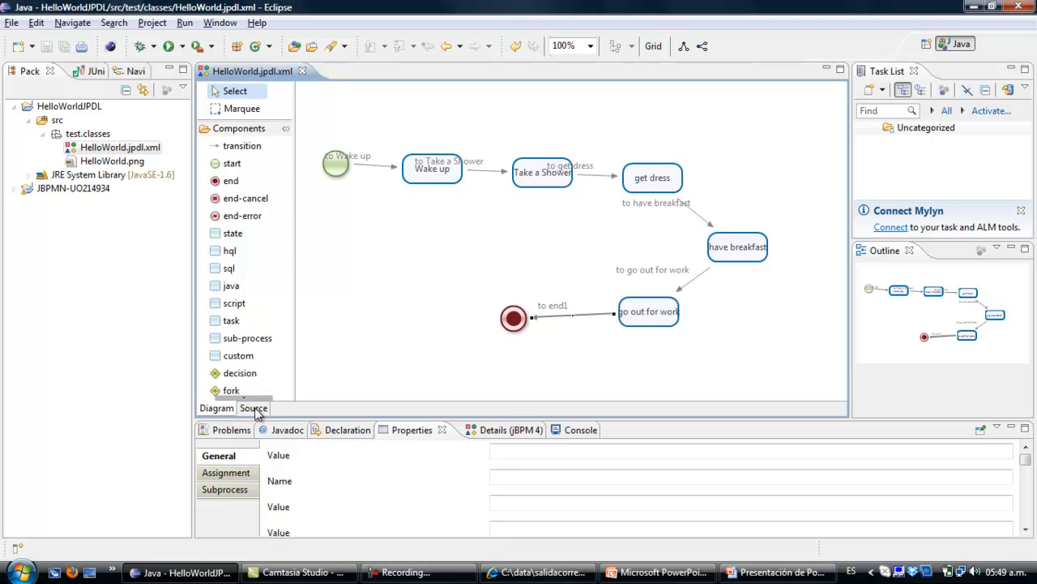
left_click(253, 409)
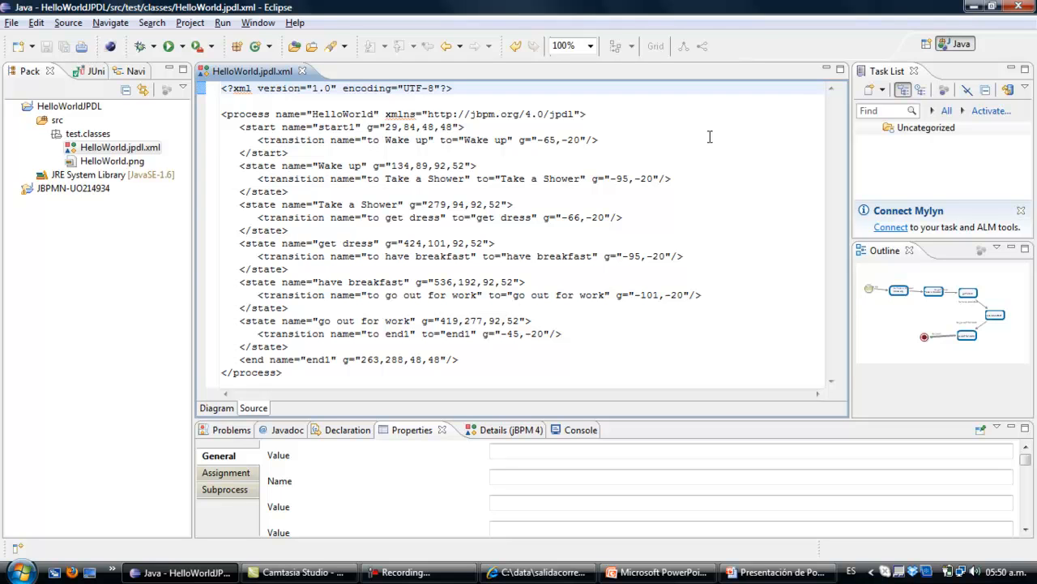
left_click(349, 127)
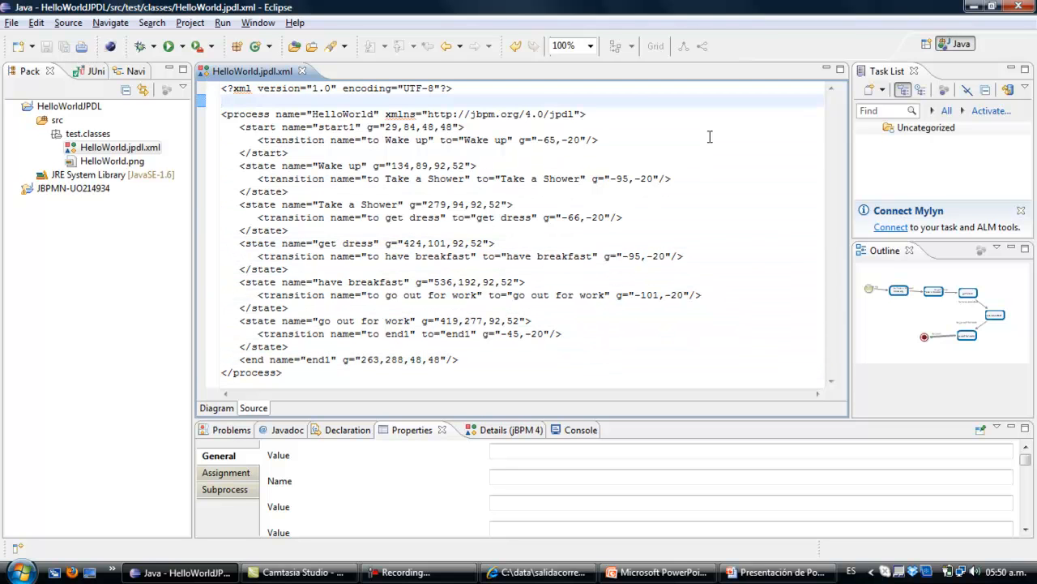
mouse_move(211, 386)
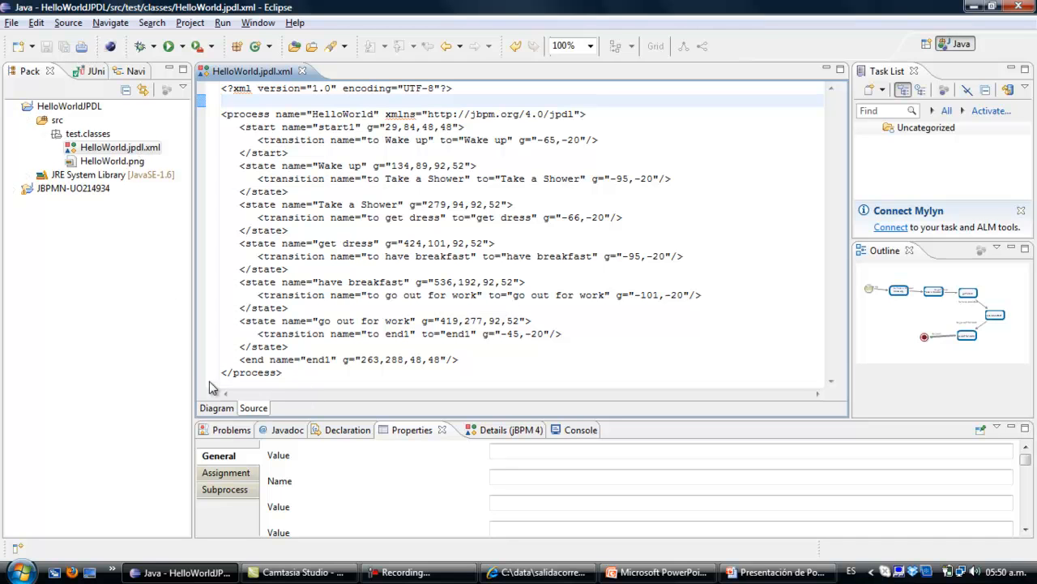
left_click(216, 408)
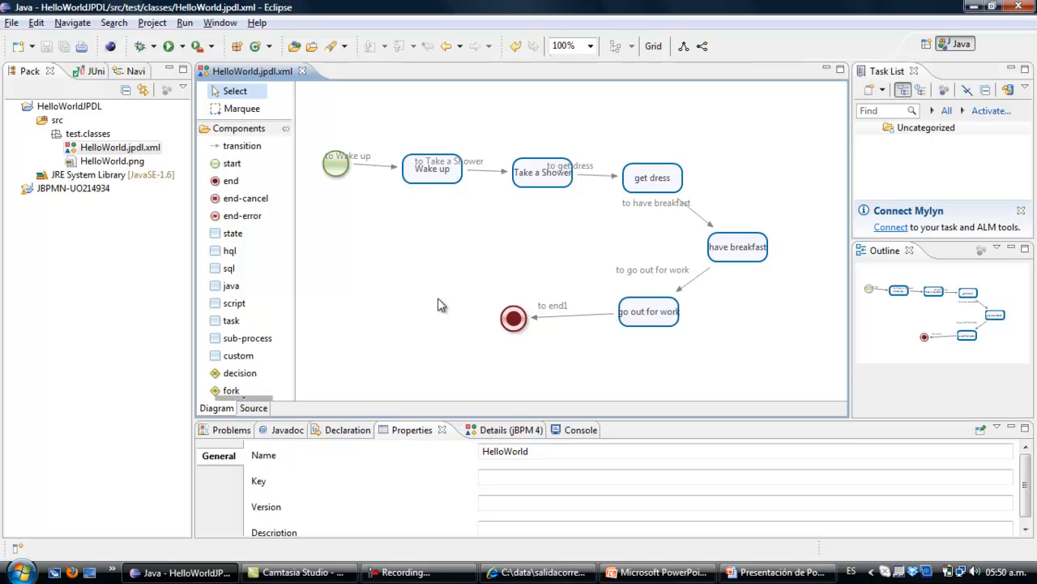
mouse_move(298, 71)
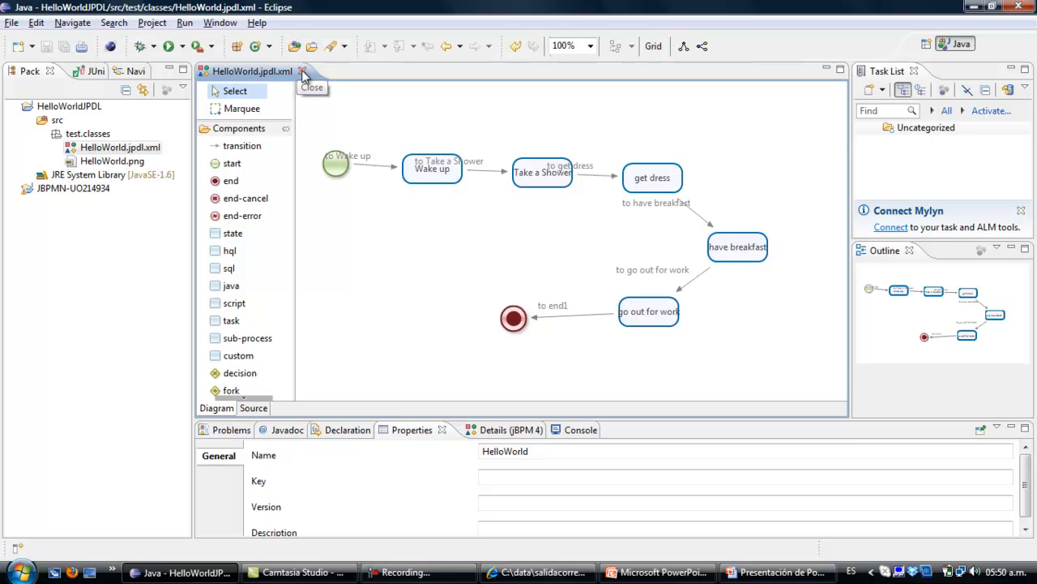
- Close HelloWorld.jpdl.xml and open DrinkTraceability.jpdl.xml from the JBPMN-UO214934 project
left_click(305, 71)
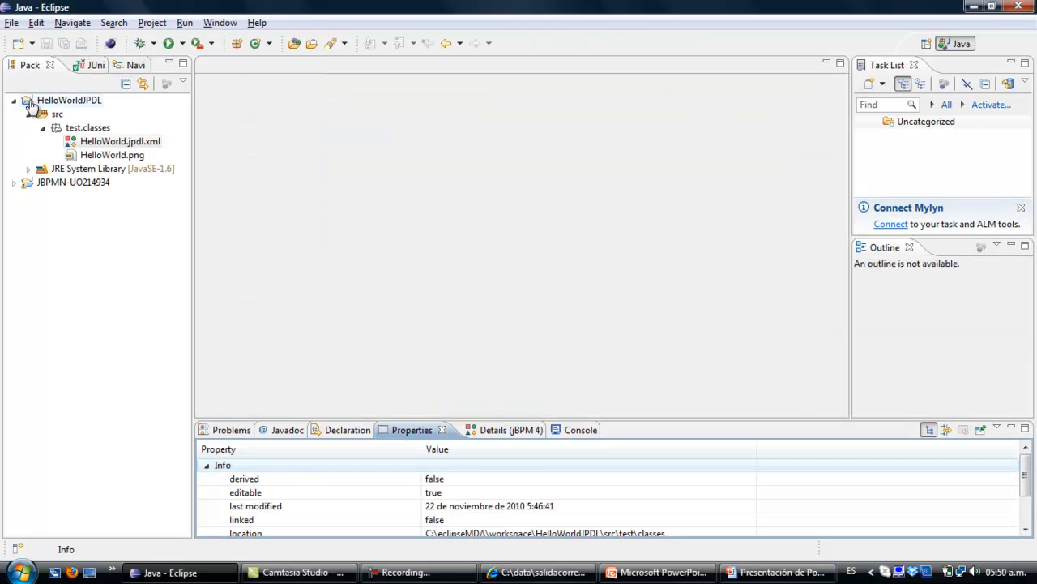
left_click(8, 100)
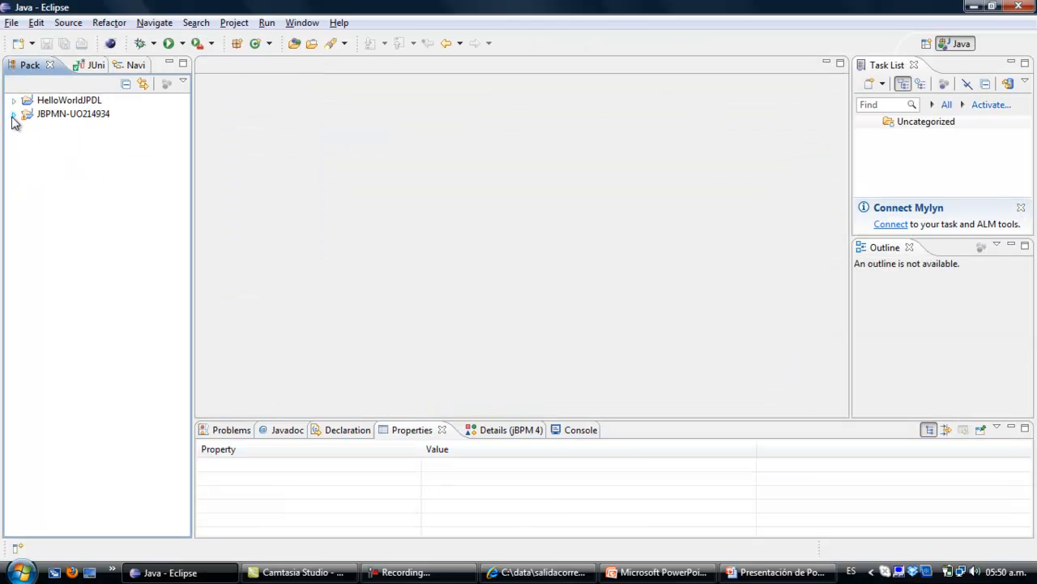
left_click(18, 113)
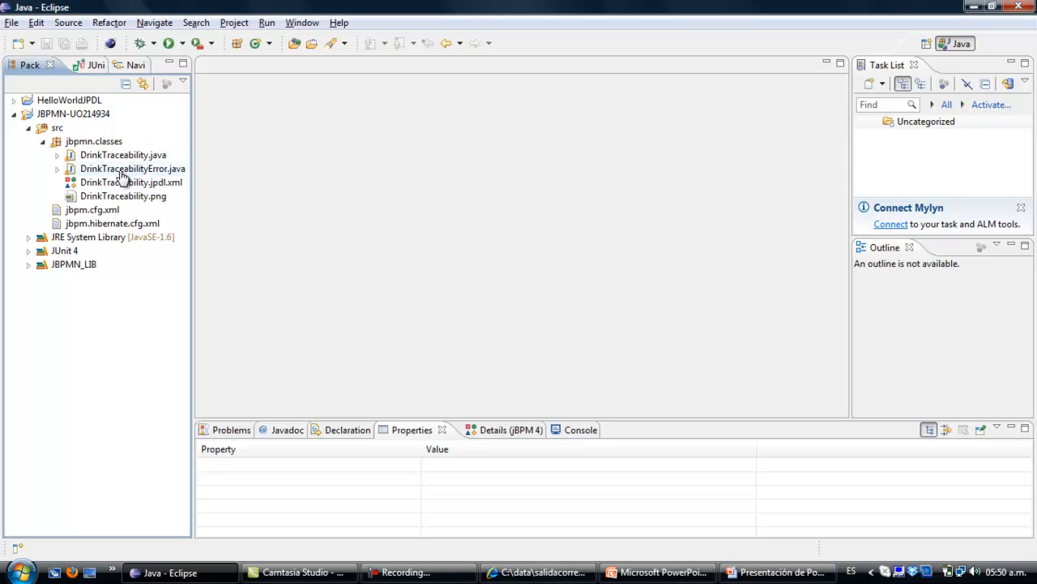
double_click(129, 182)
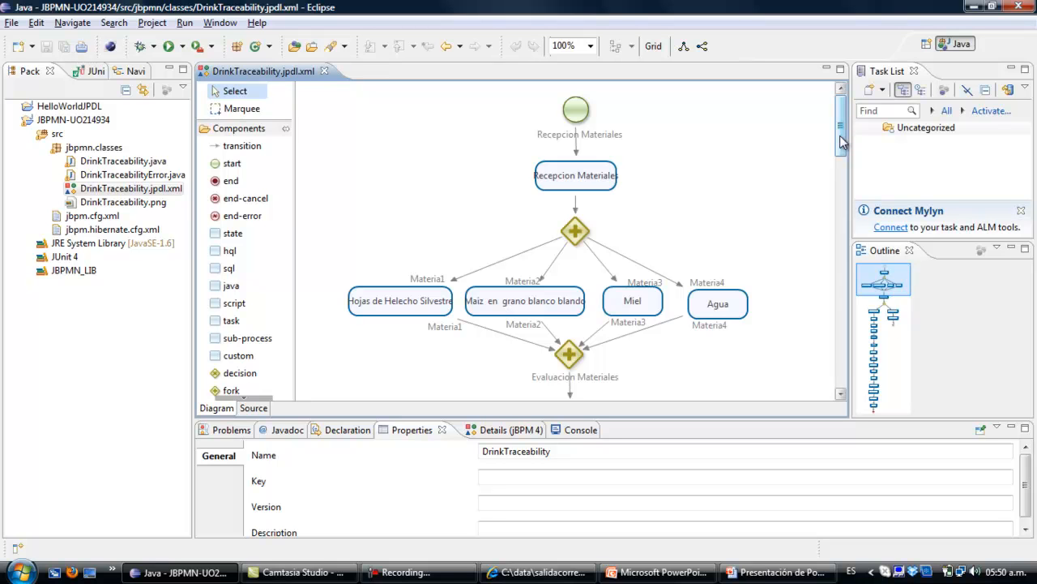
- Scroll down through the DrinkTraceability process diagram to review it
scroll("down", 3)
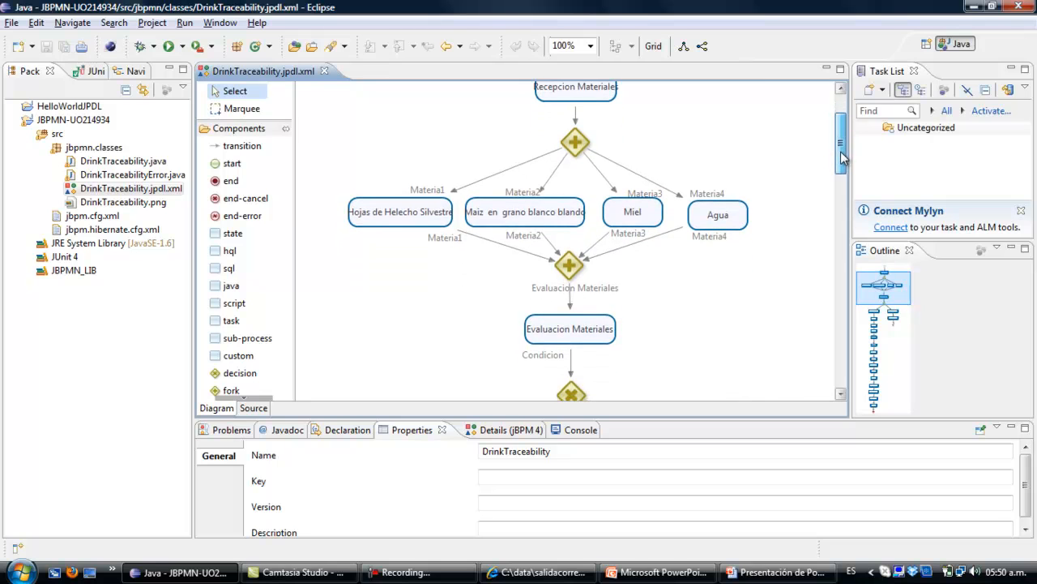
scroll("down", 3)
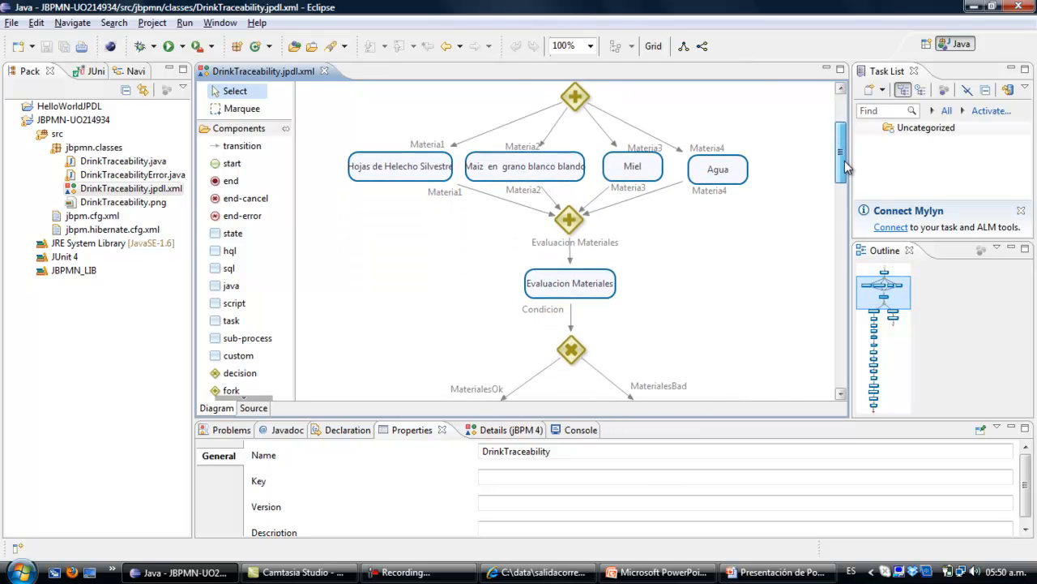
scroll("down", 3)
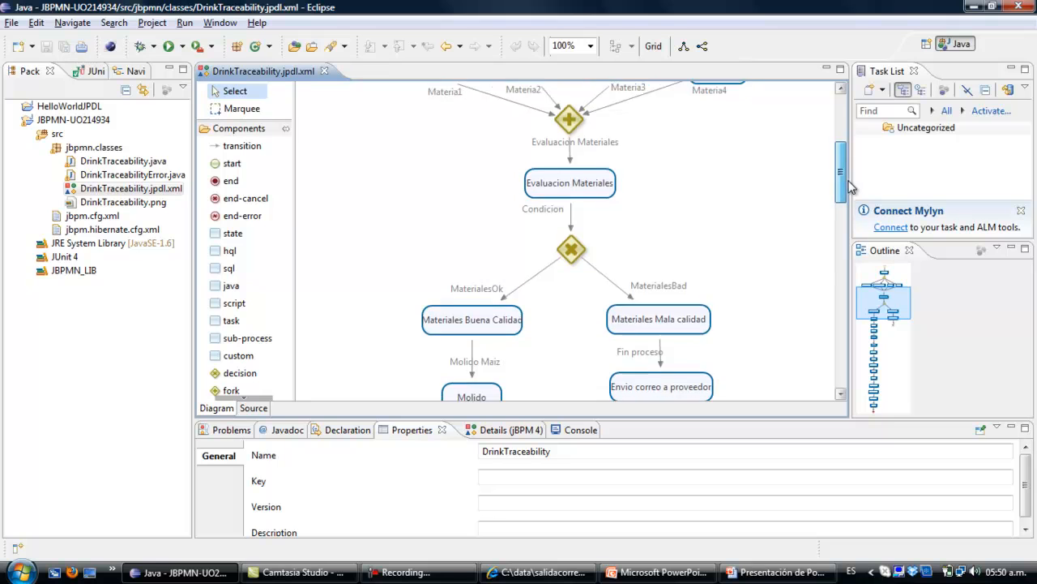
scroll("down", 3)
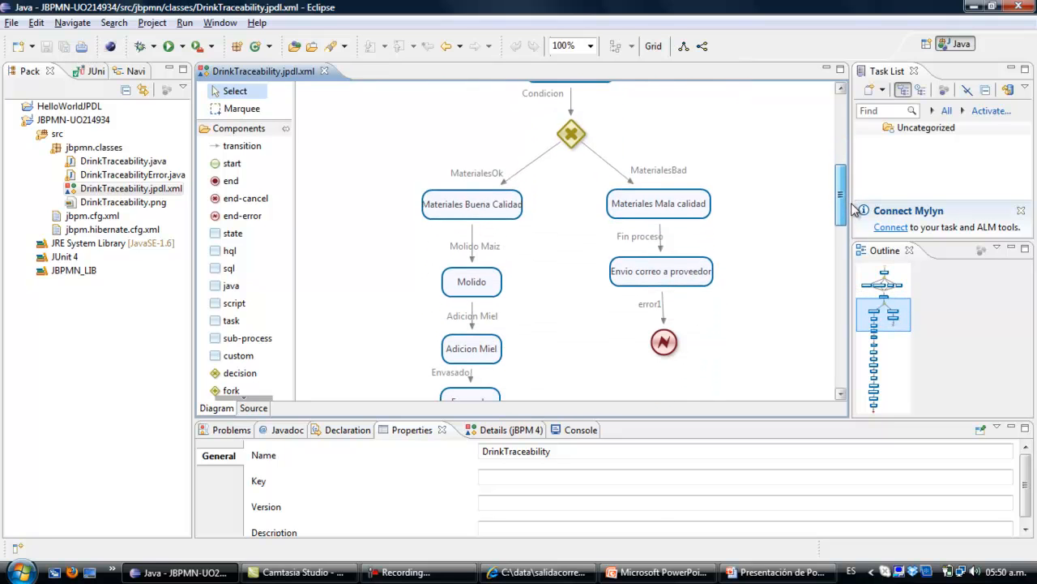
scroll("down", 3)
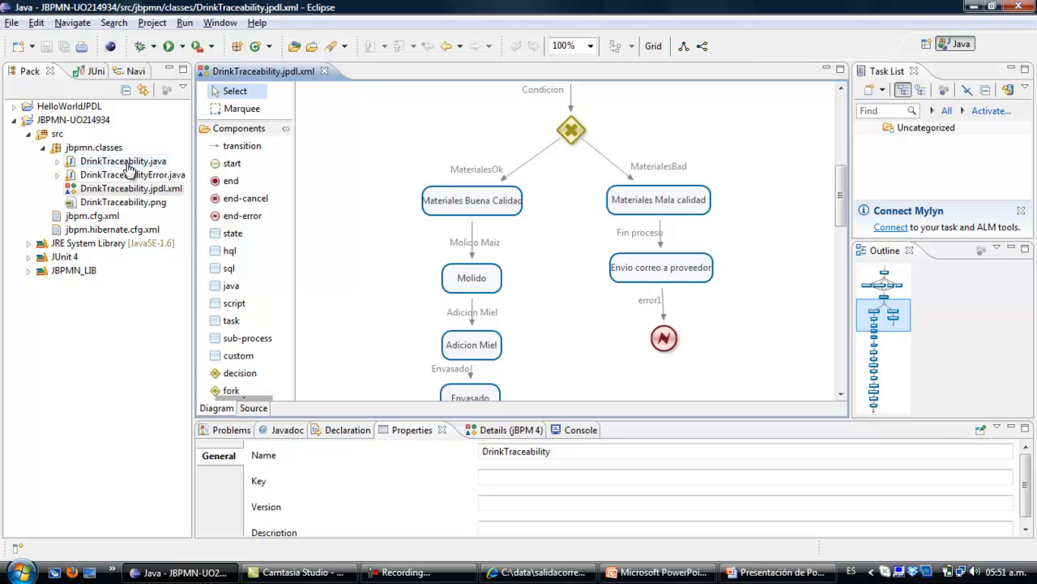
- Open DrinkTraceability.java and run it via Run As > JUnit Test so it passes 1/1
double_click(124, 161)
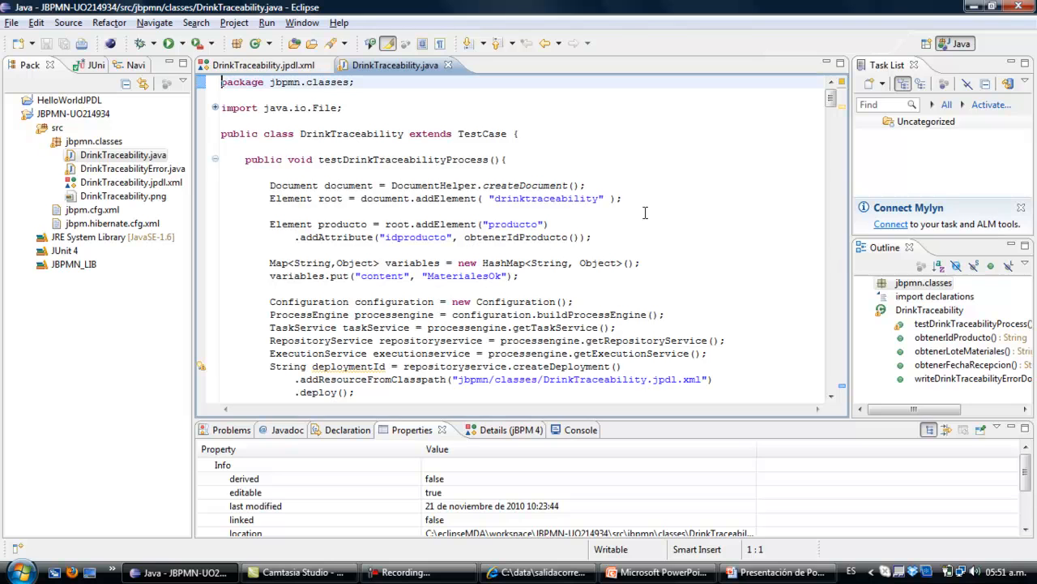
right_click(507, 159)
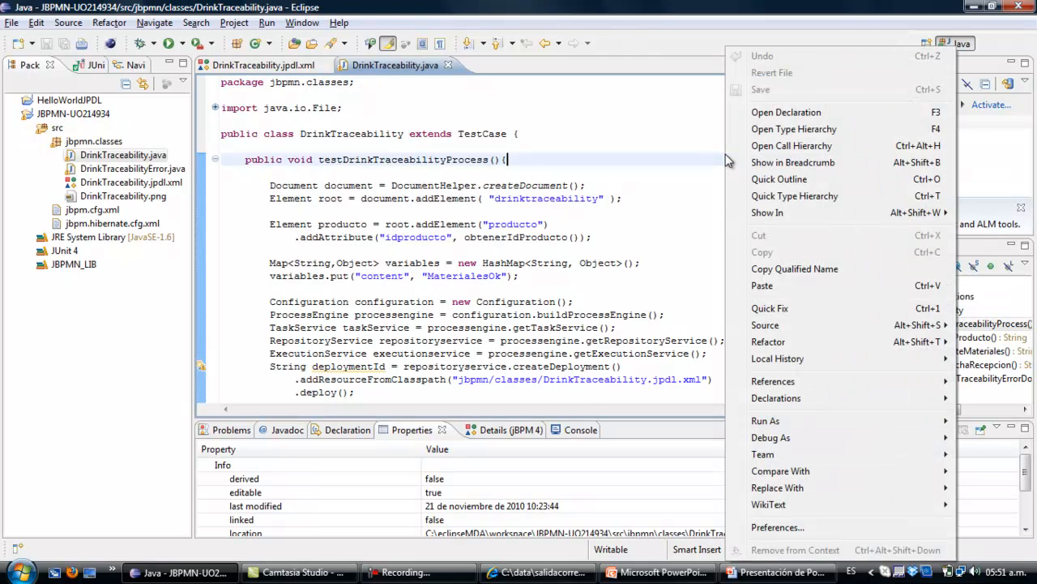
mouse_move(765, 421)
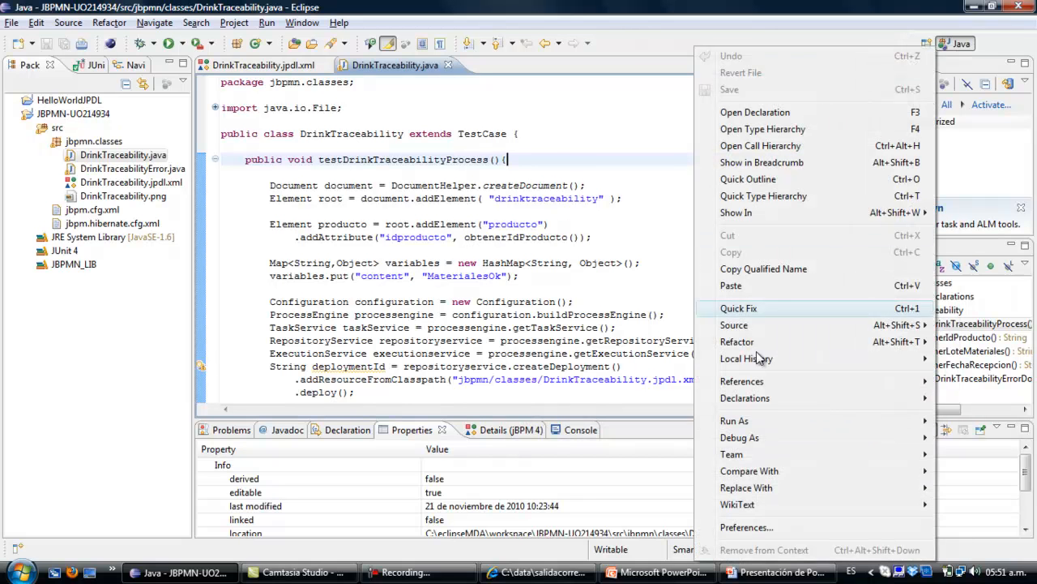
mouse_move(736, 420)
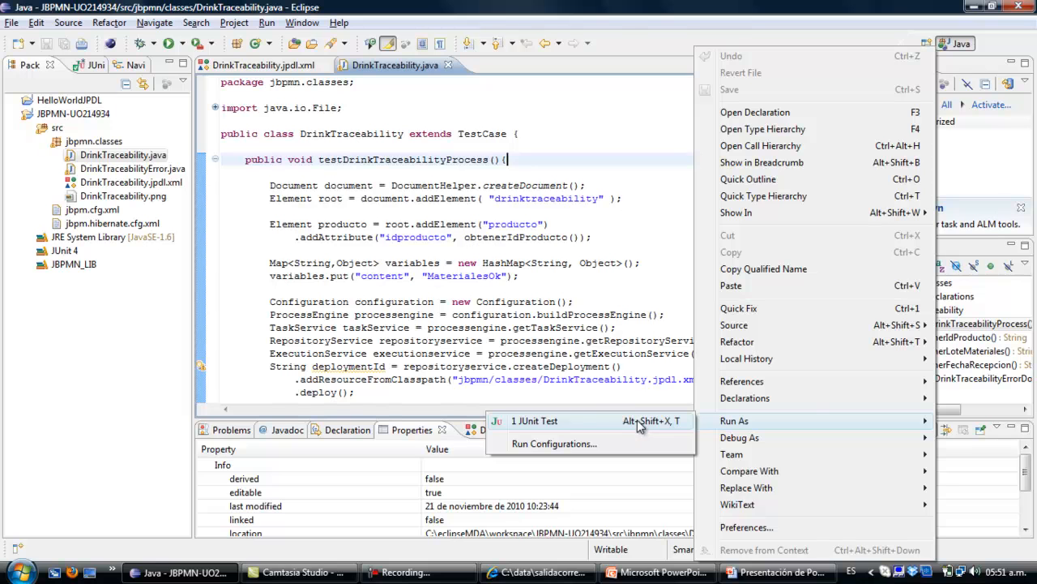
left_click(535, 421)
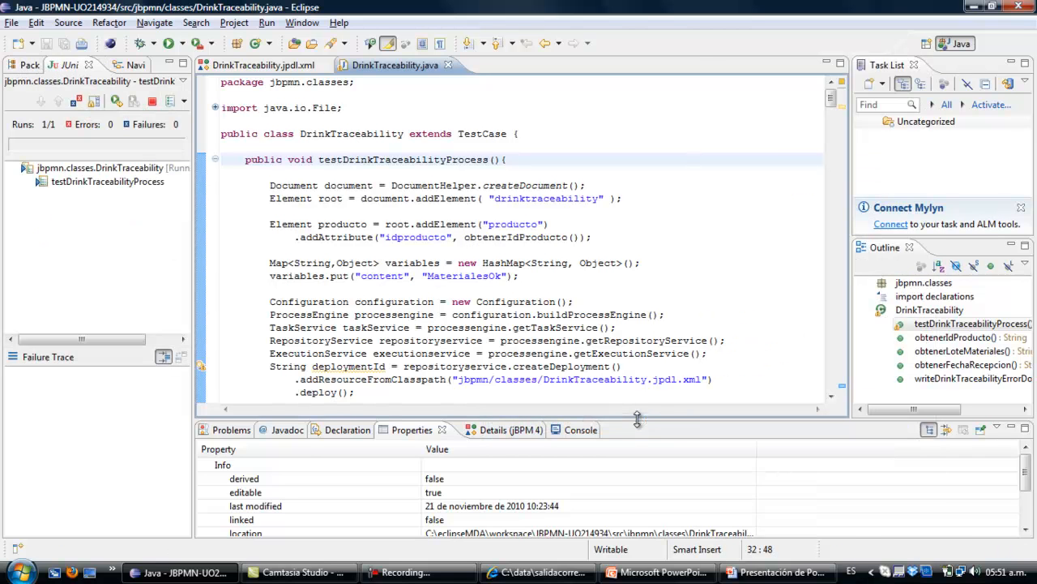
left_click(555, 430)
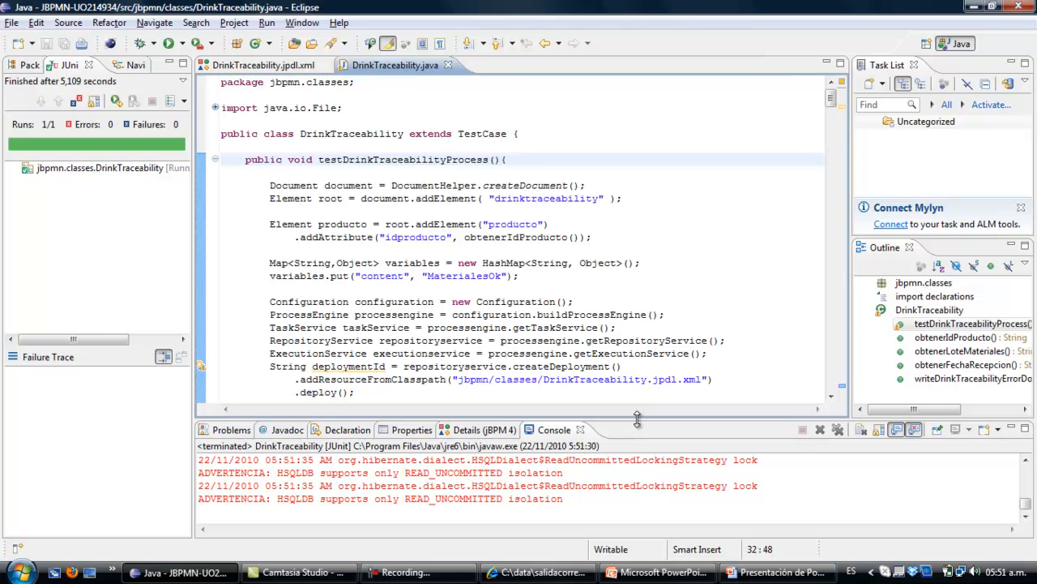
- Switch to Internet Explorer and scroll through C:\data\salidacorrecta.xml's traceability output
left_click(506, 159)
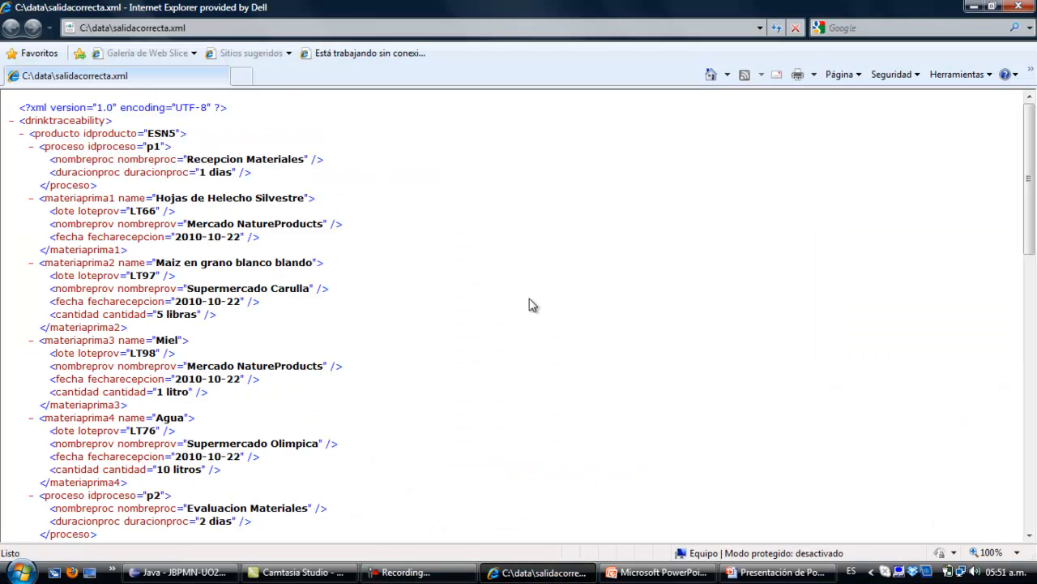
mouse_move(543, 311)
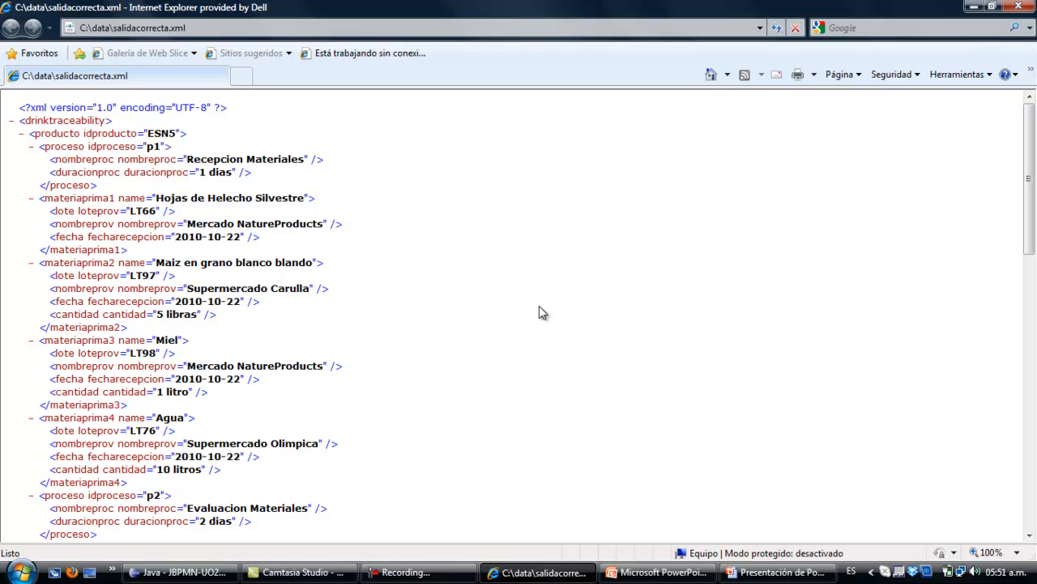
scroll("down", 3)
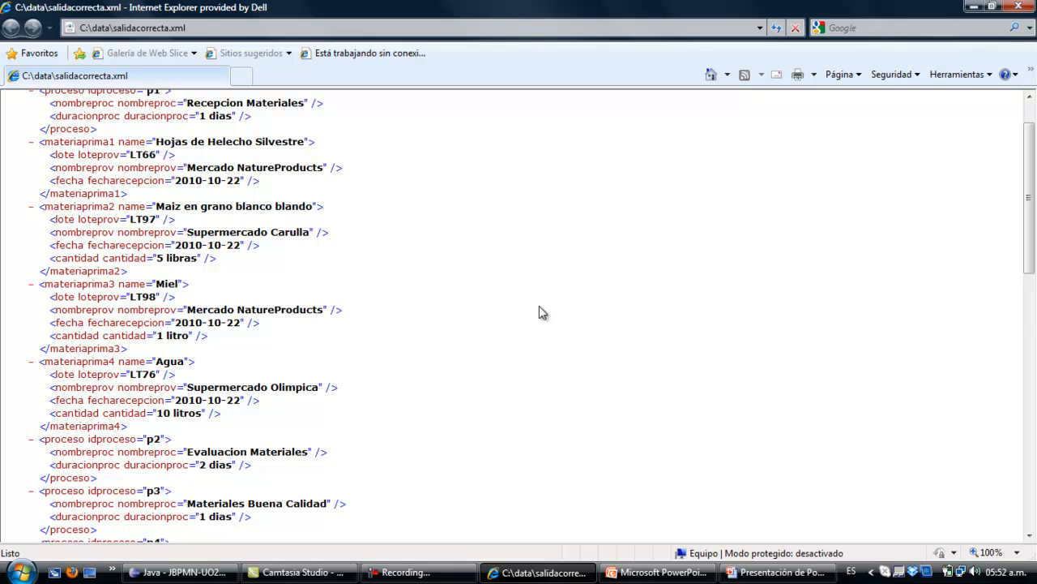
scroll("down", 3)
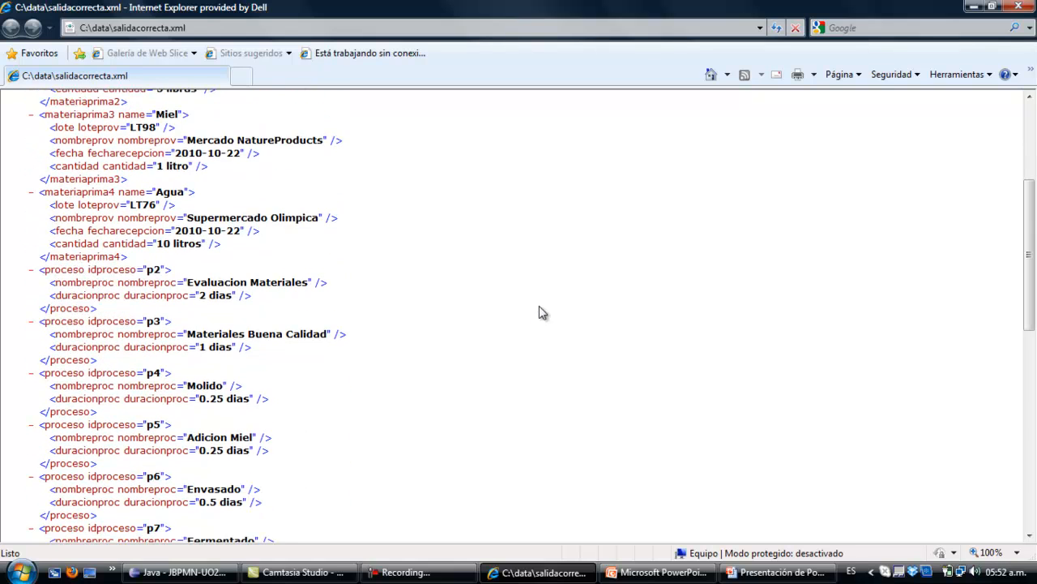